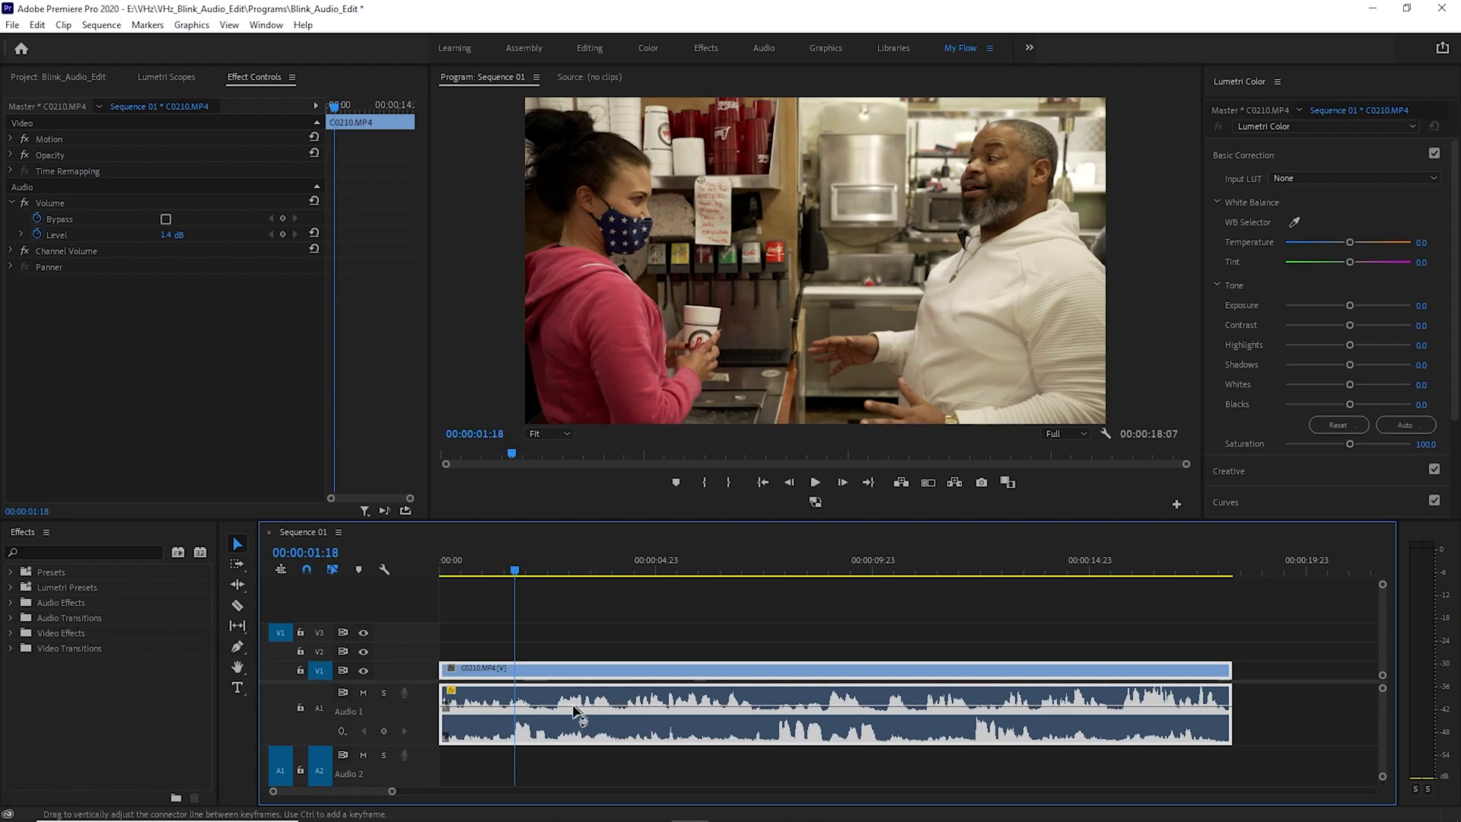
pyautogui.moveTo(586, 740)
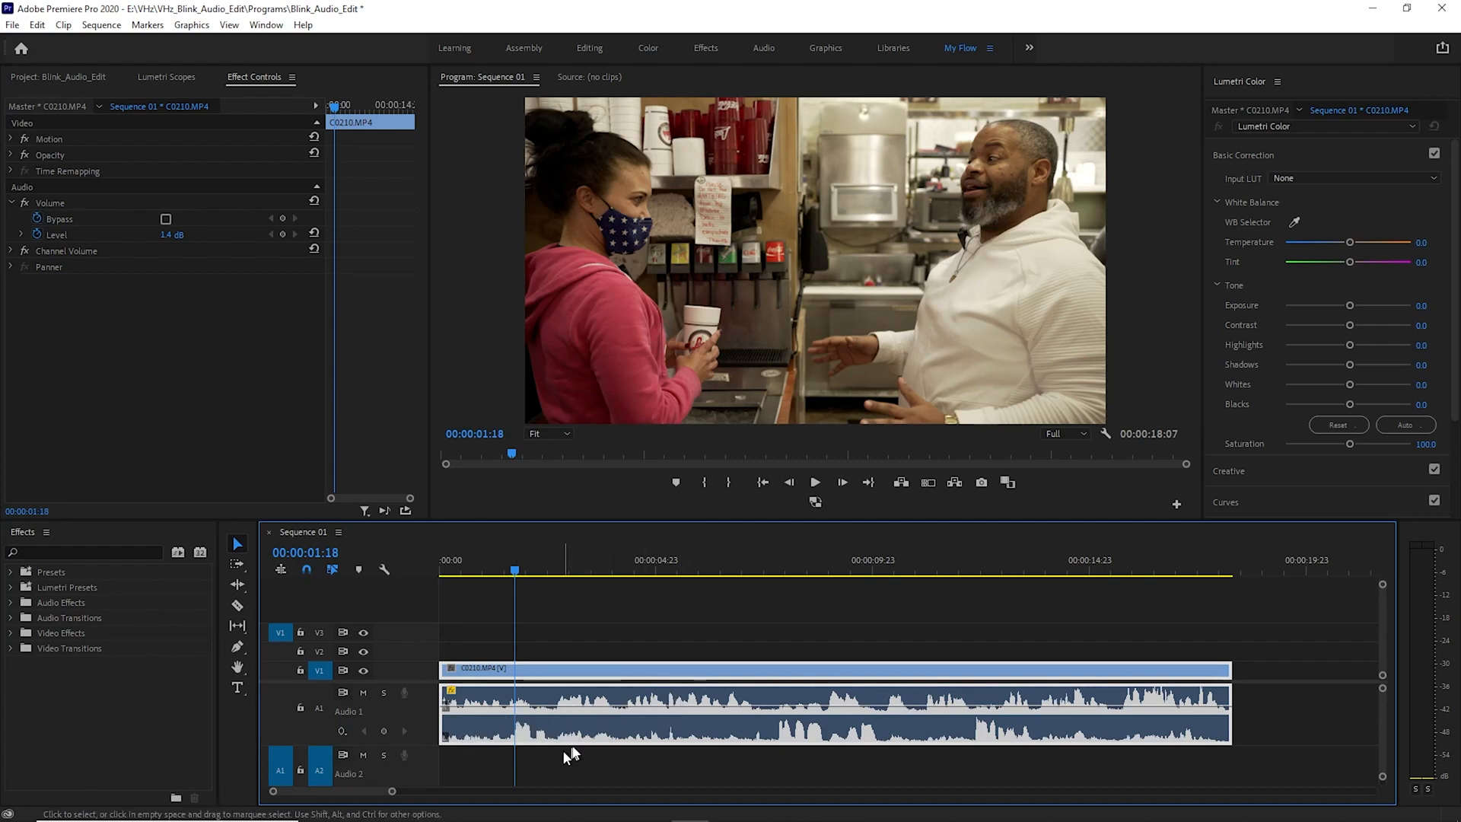
pyautogui.moveTo(669, 692)
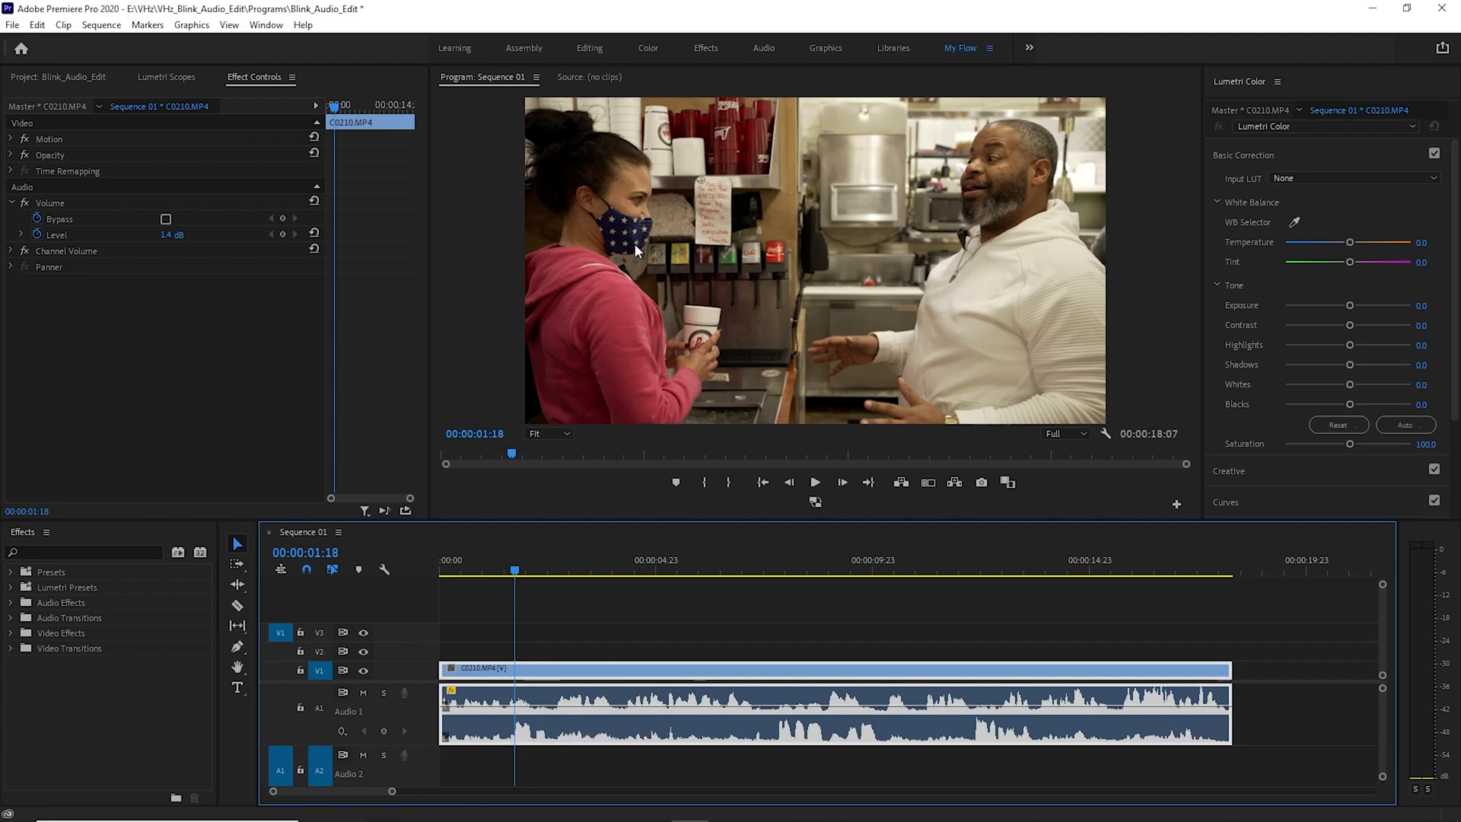
pyautogui.moveTo(632, 246)
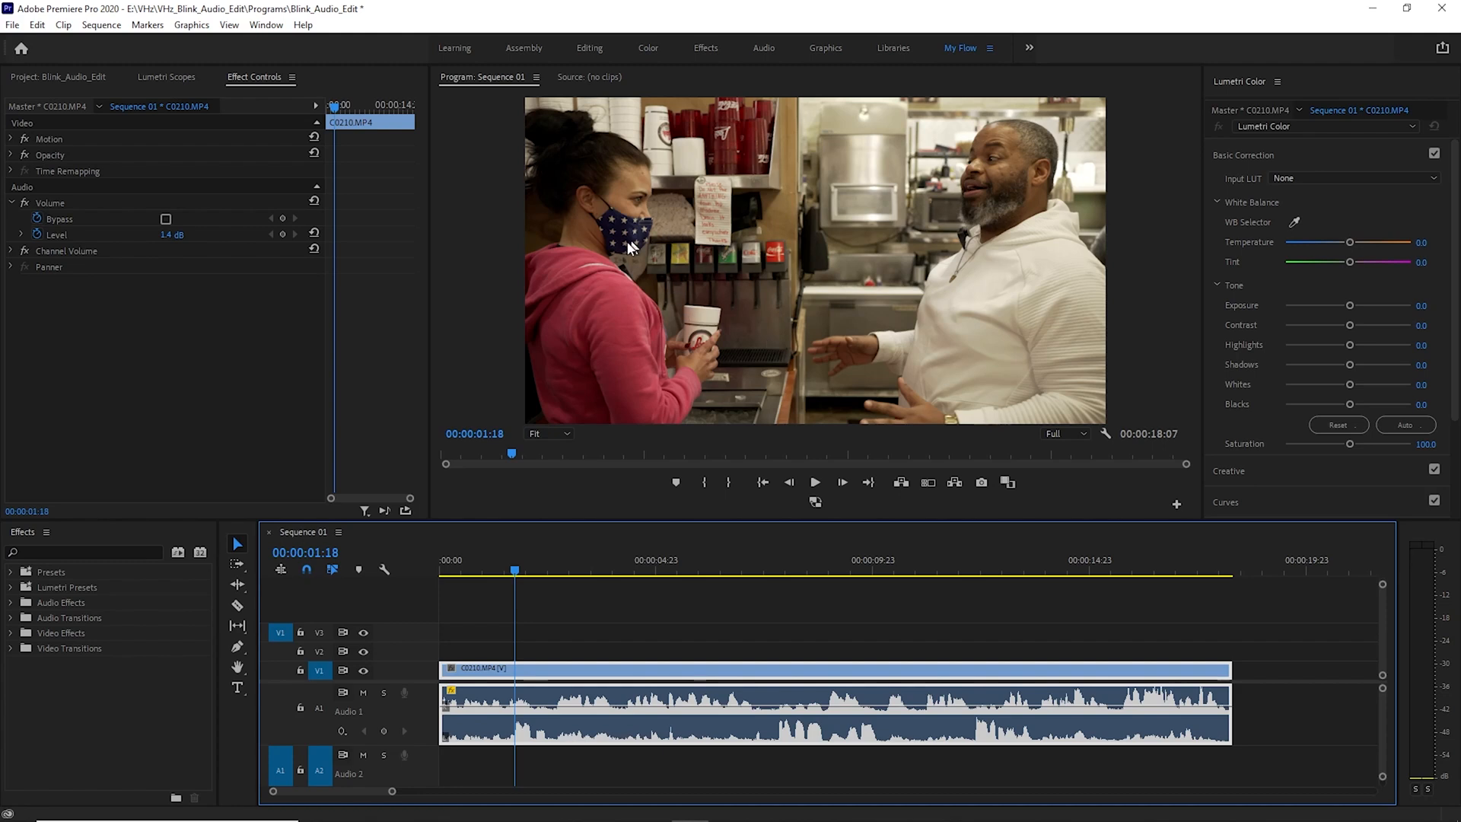
pyautogui.moveTo(934, 549)
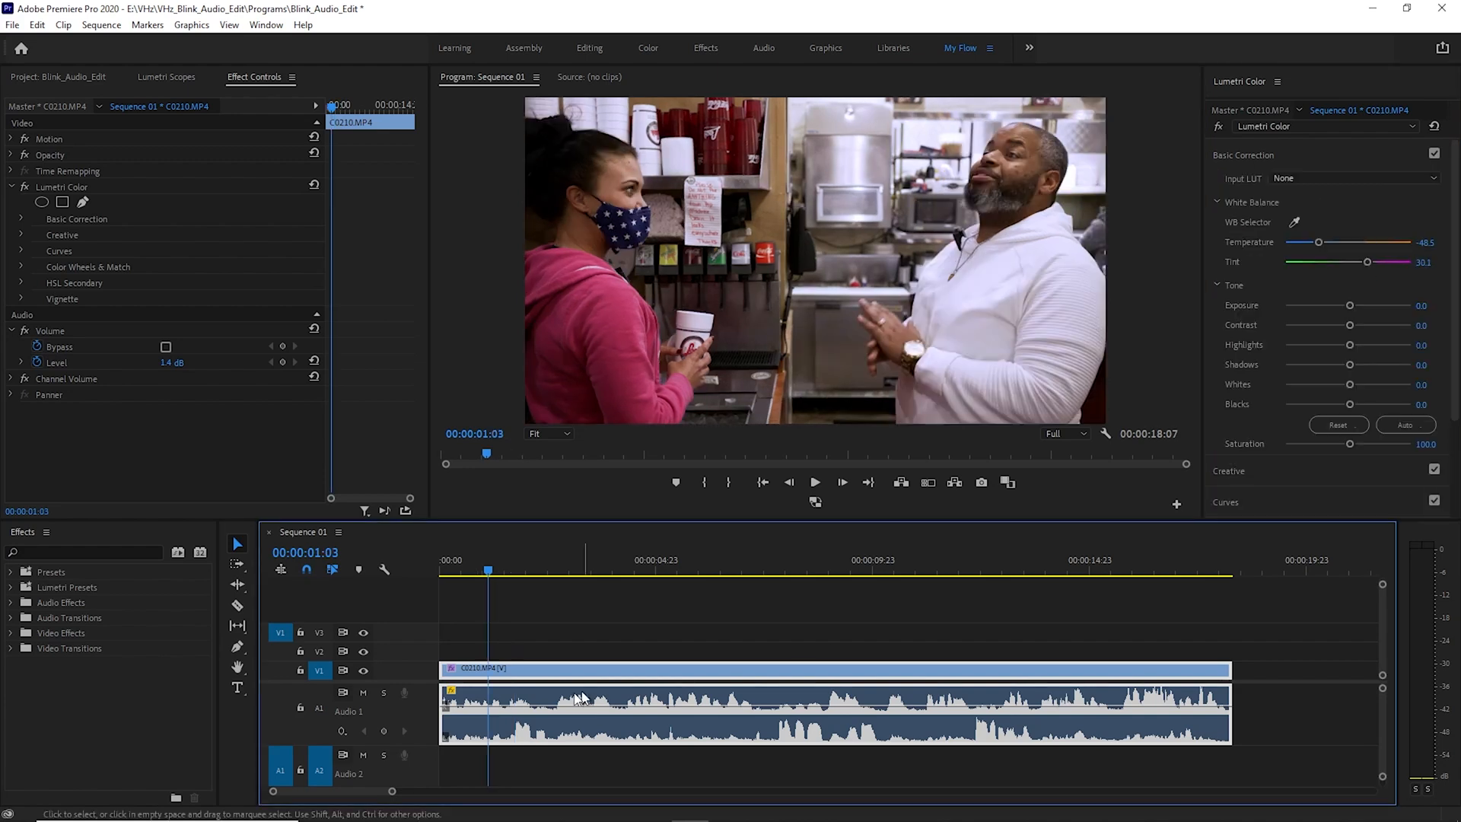
pyautogui.moveTo(1011, 722)
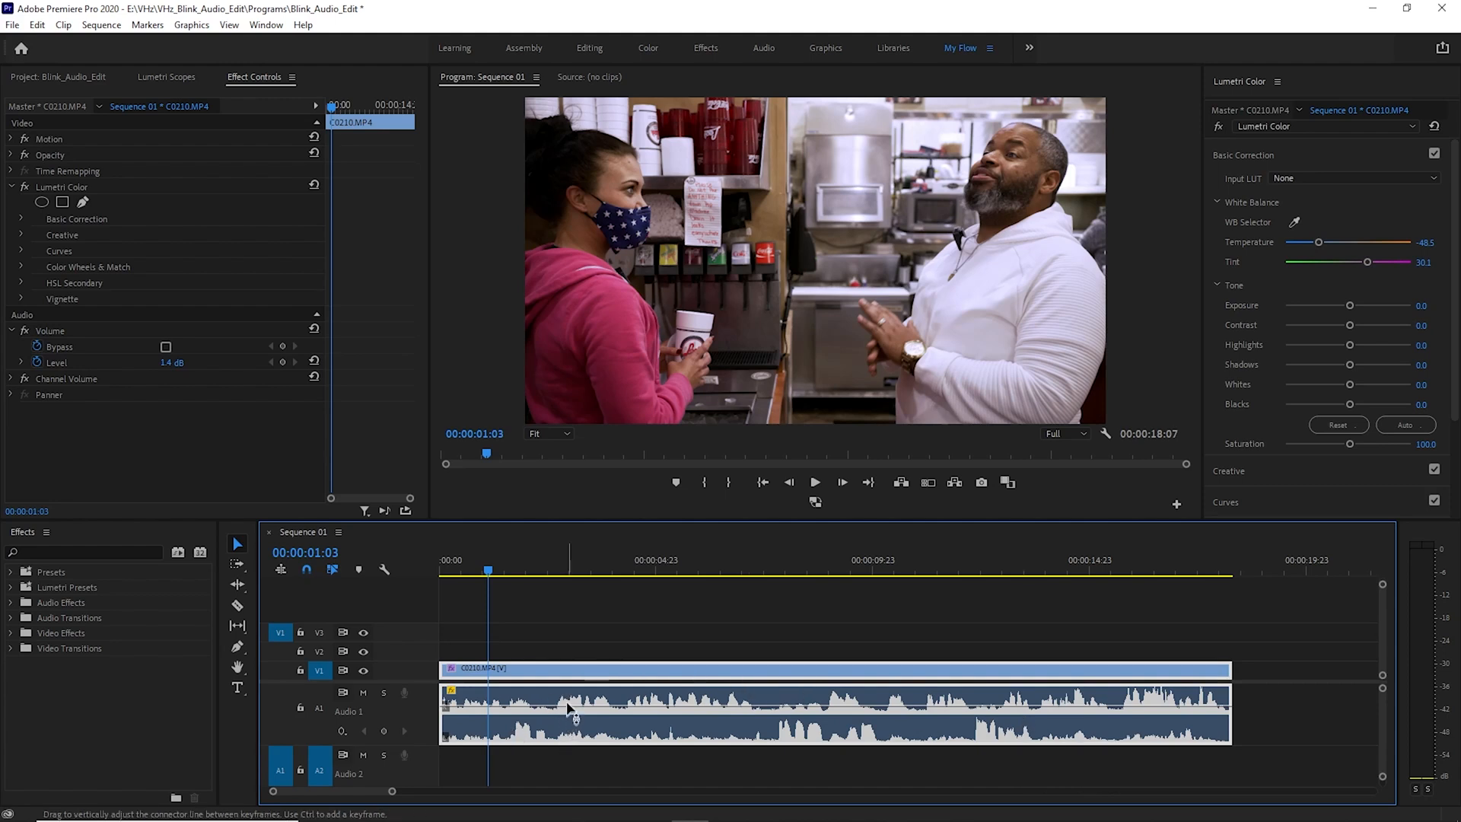
# Save the project, unlink the interview clip's video and audio, and inspect the audio clip's options.
pyautogui.press('ctrl+s')
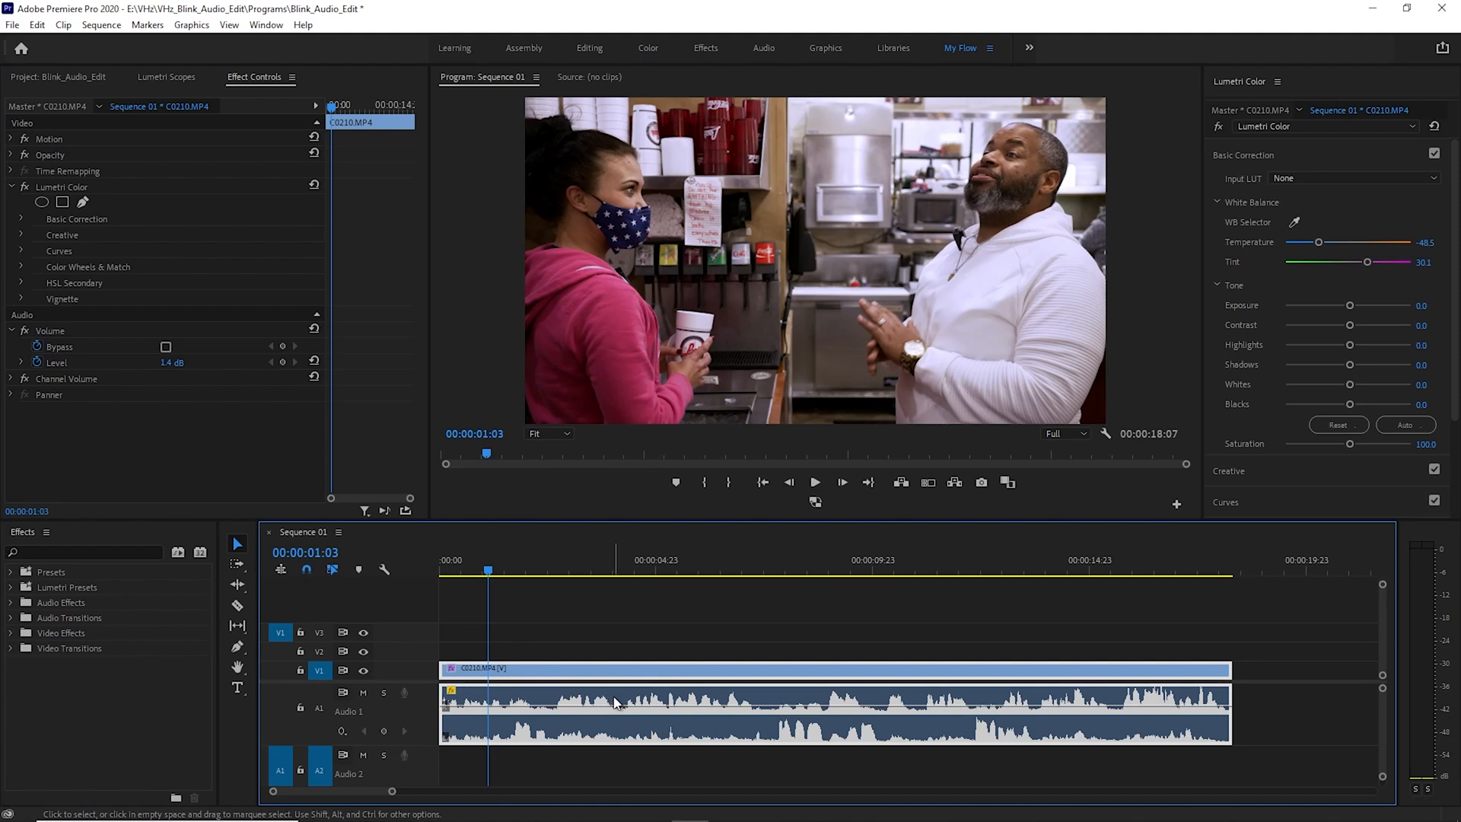
pyautogui.rightClick(615, 700)
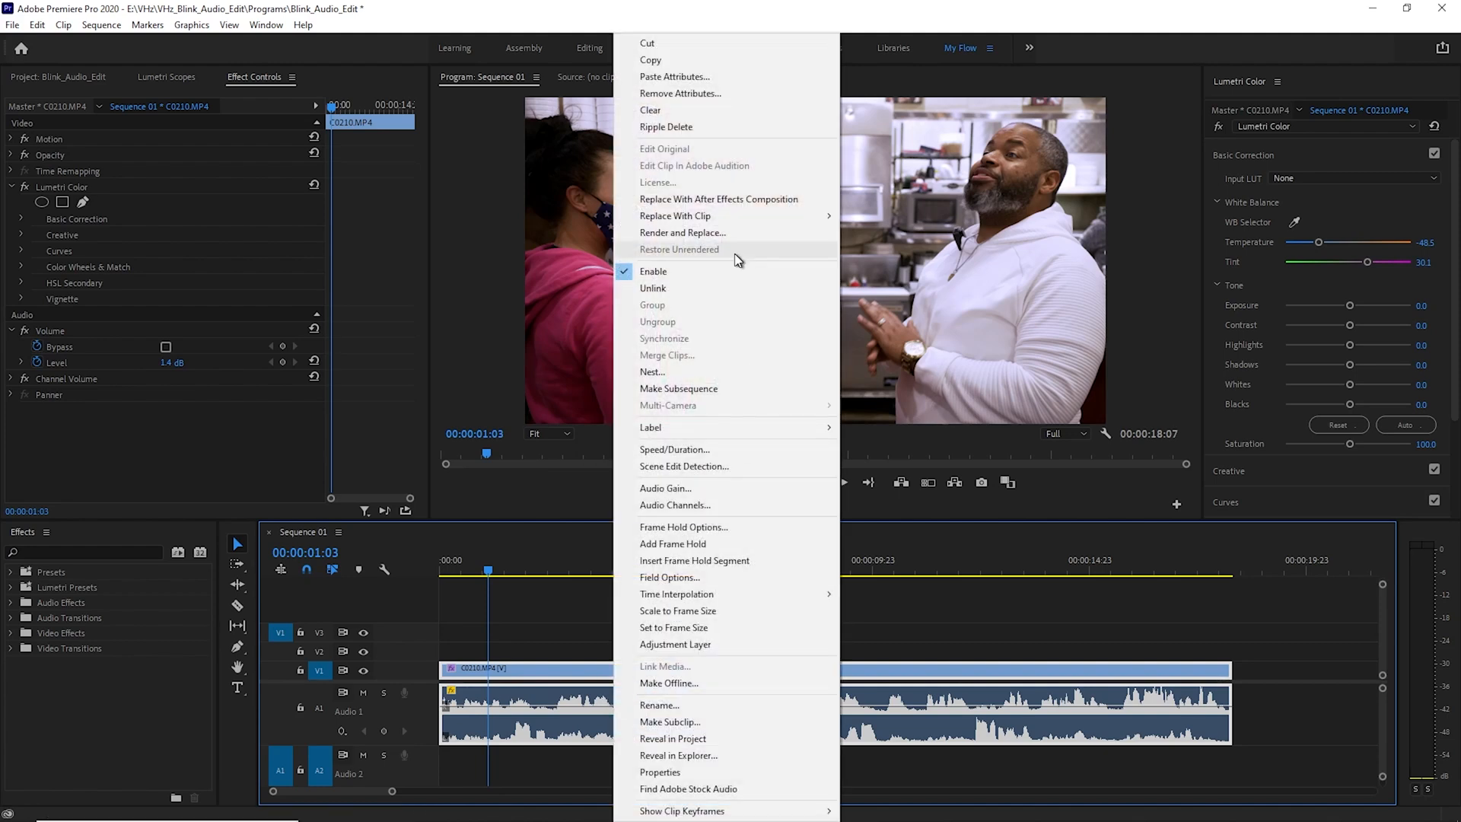
pyautogui.click(580, 647)
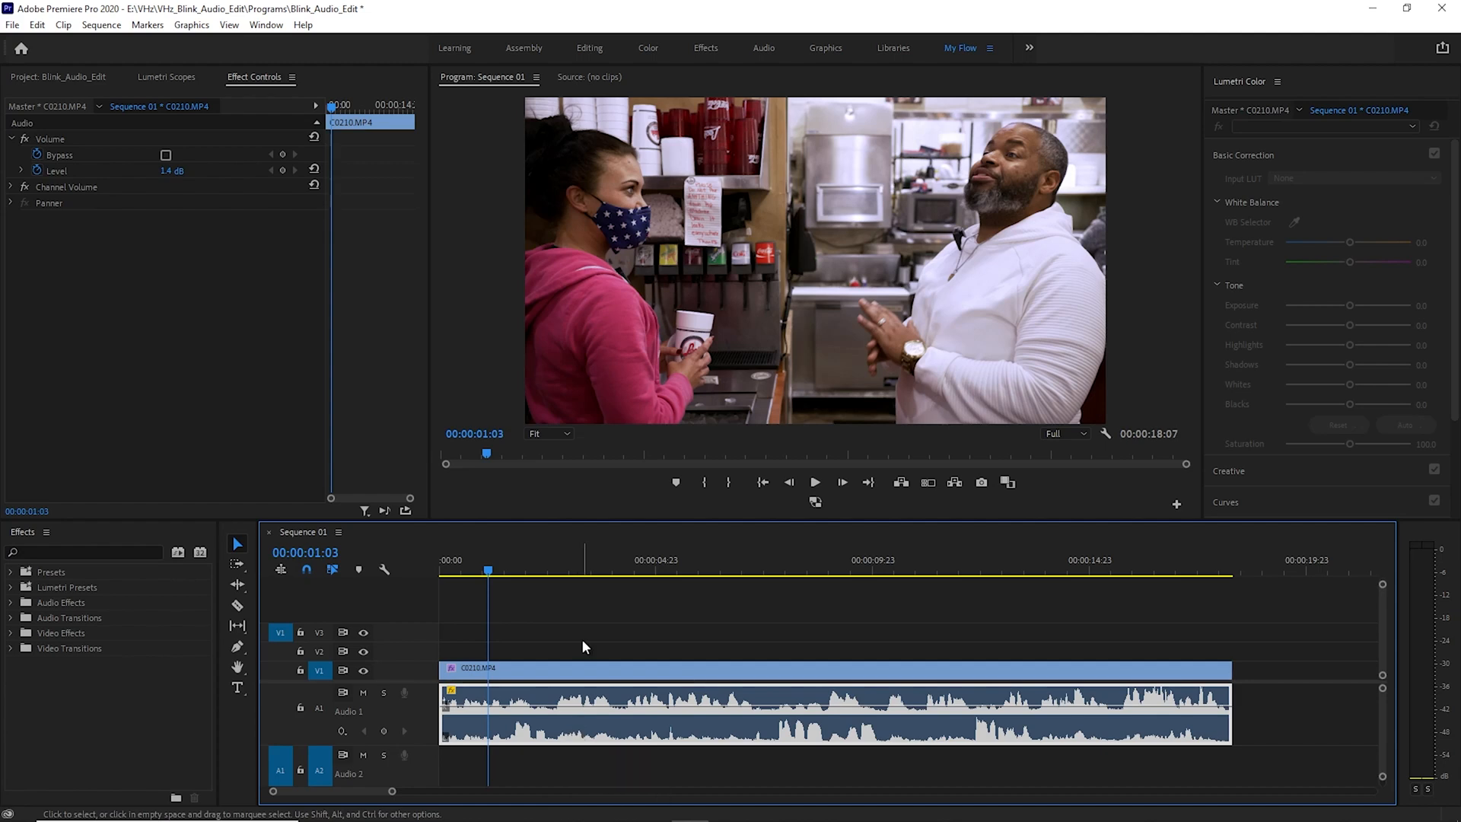
pyautogui.rightClick(591, 733)
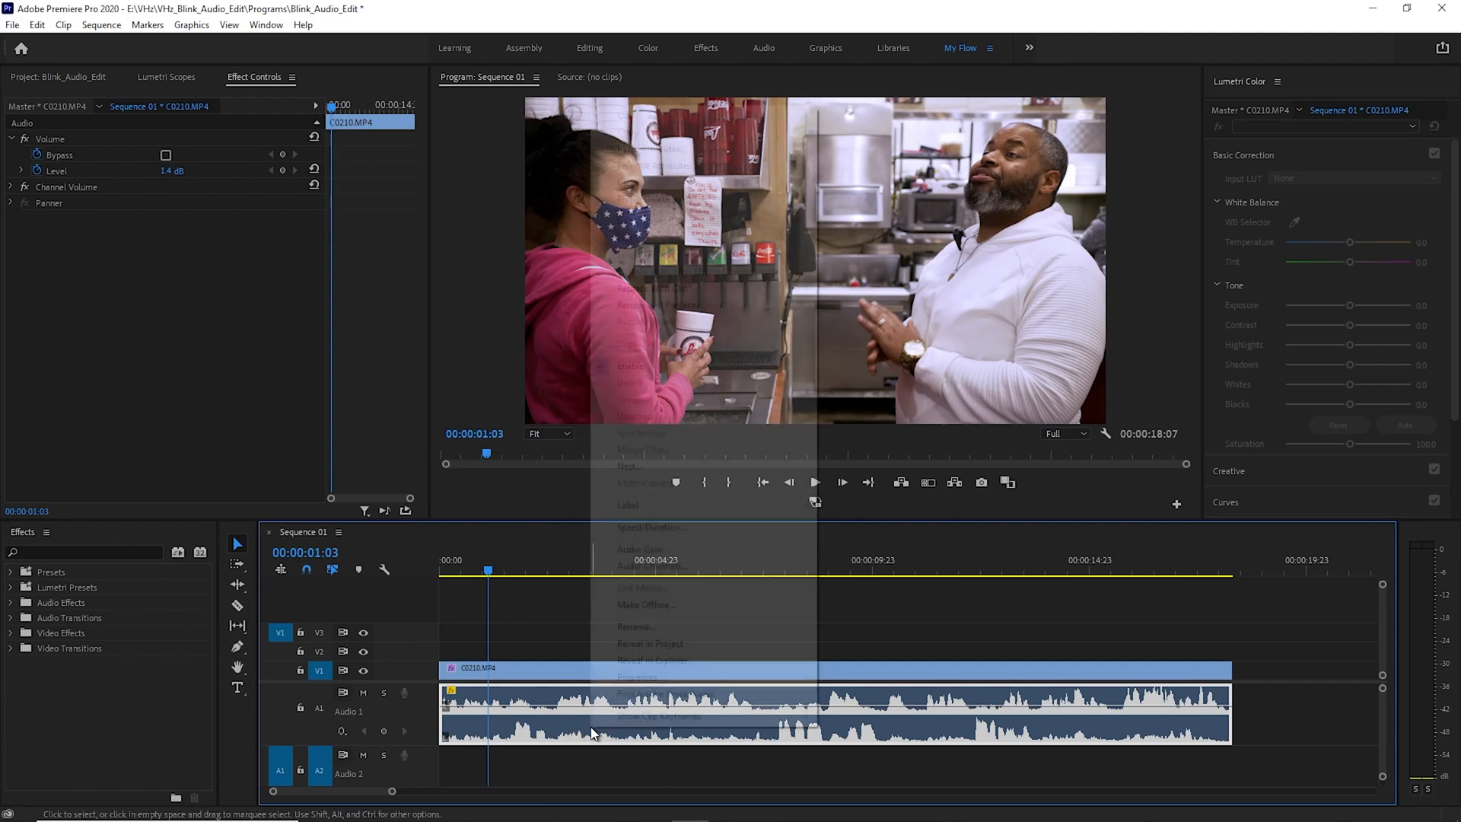
pyautogui.rightClick(592, 733)
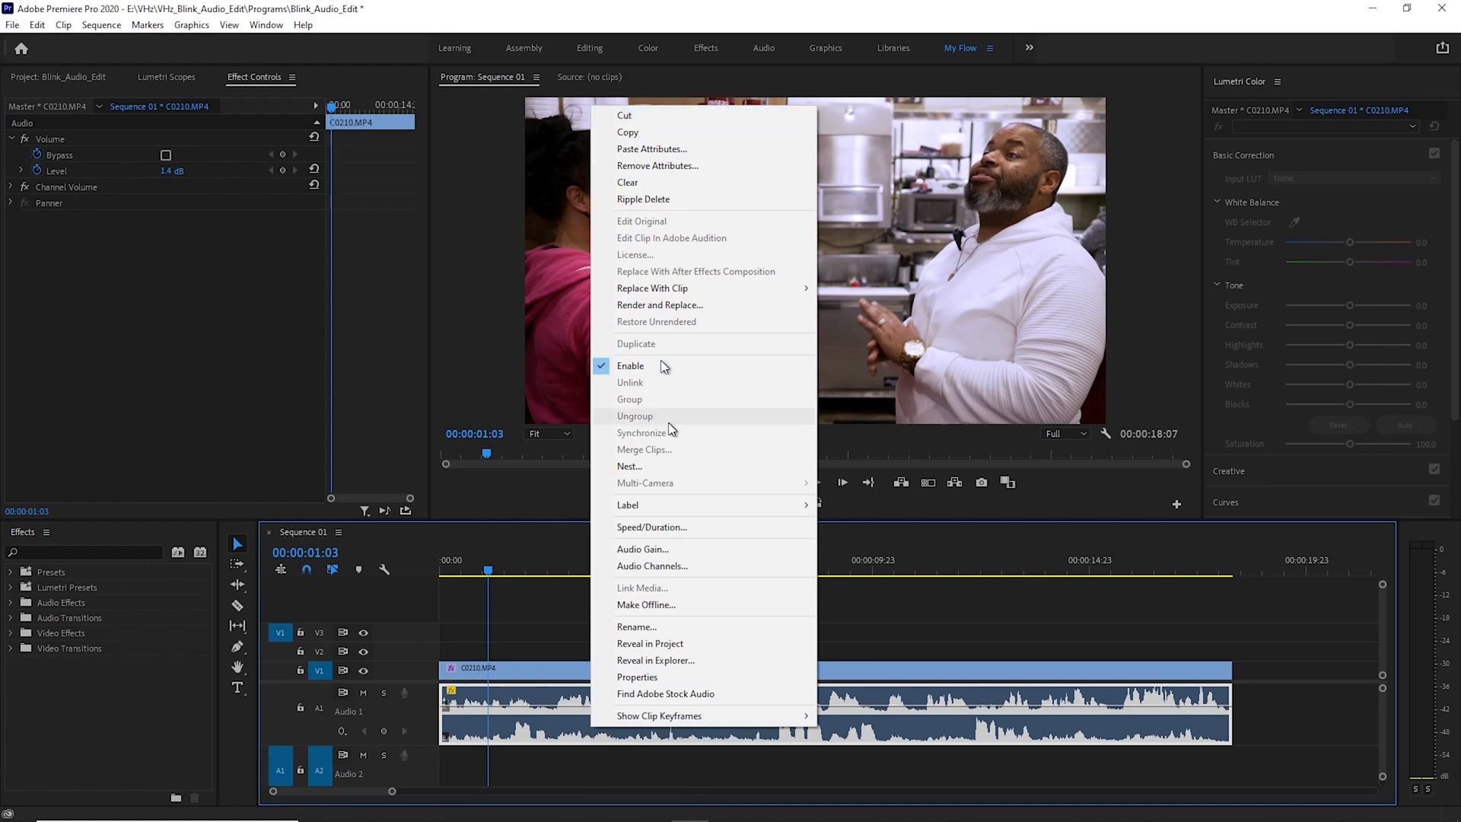
pyautogui.moveTo(821, 736)
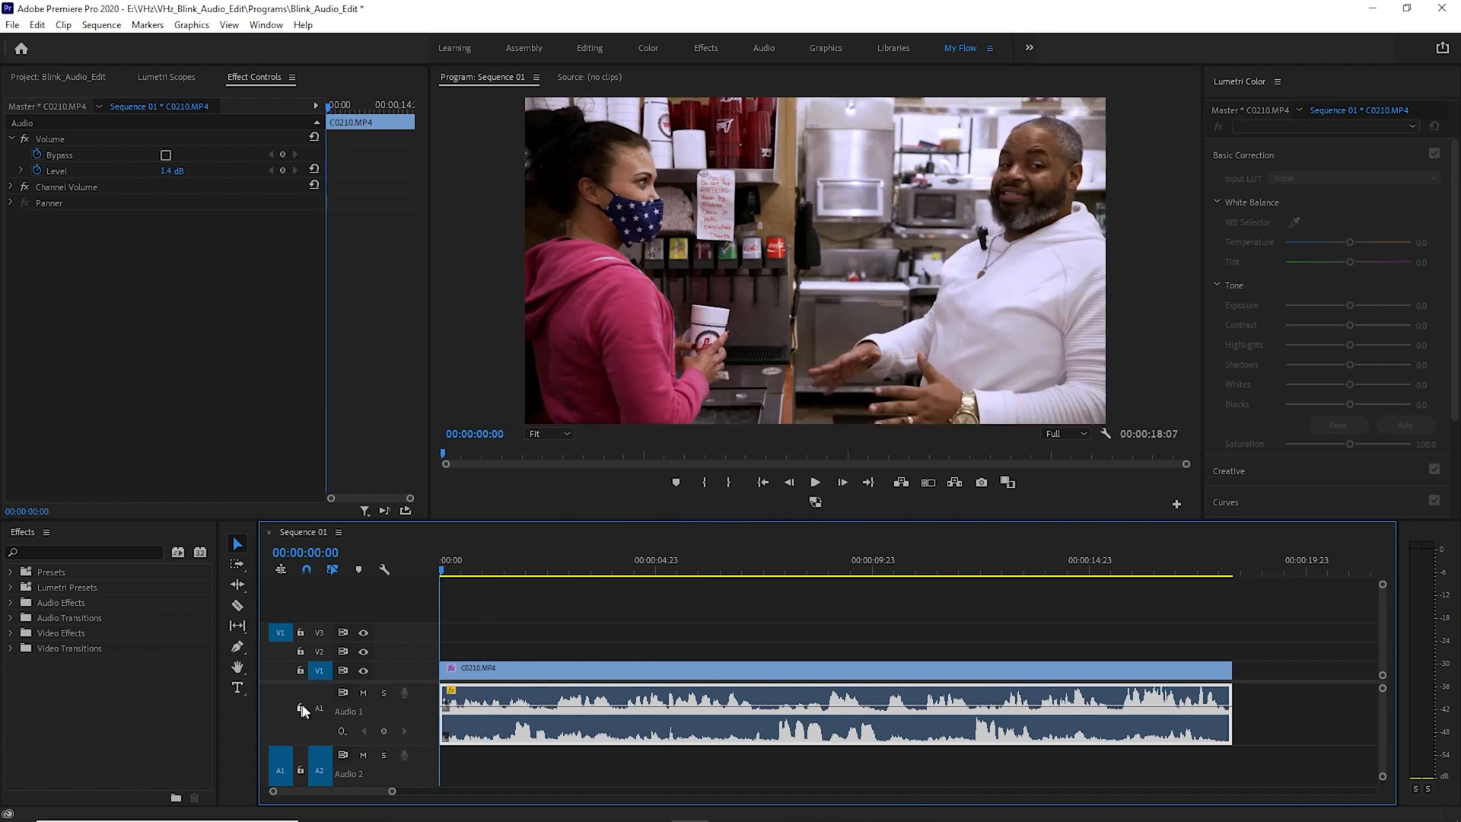
# Target the Audio 1 track in the sequence.
pyautogui.click(300, 708)
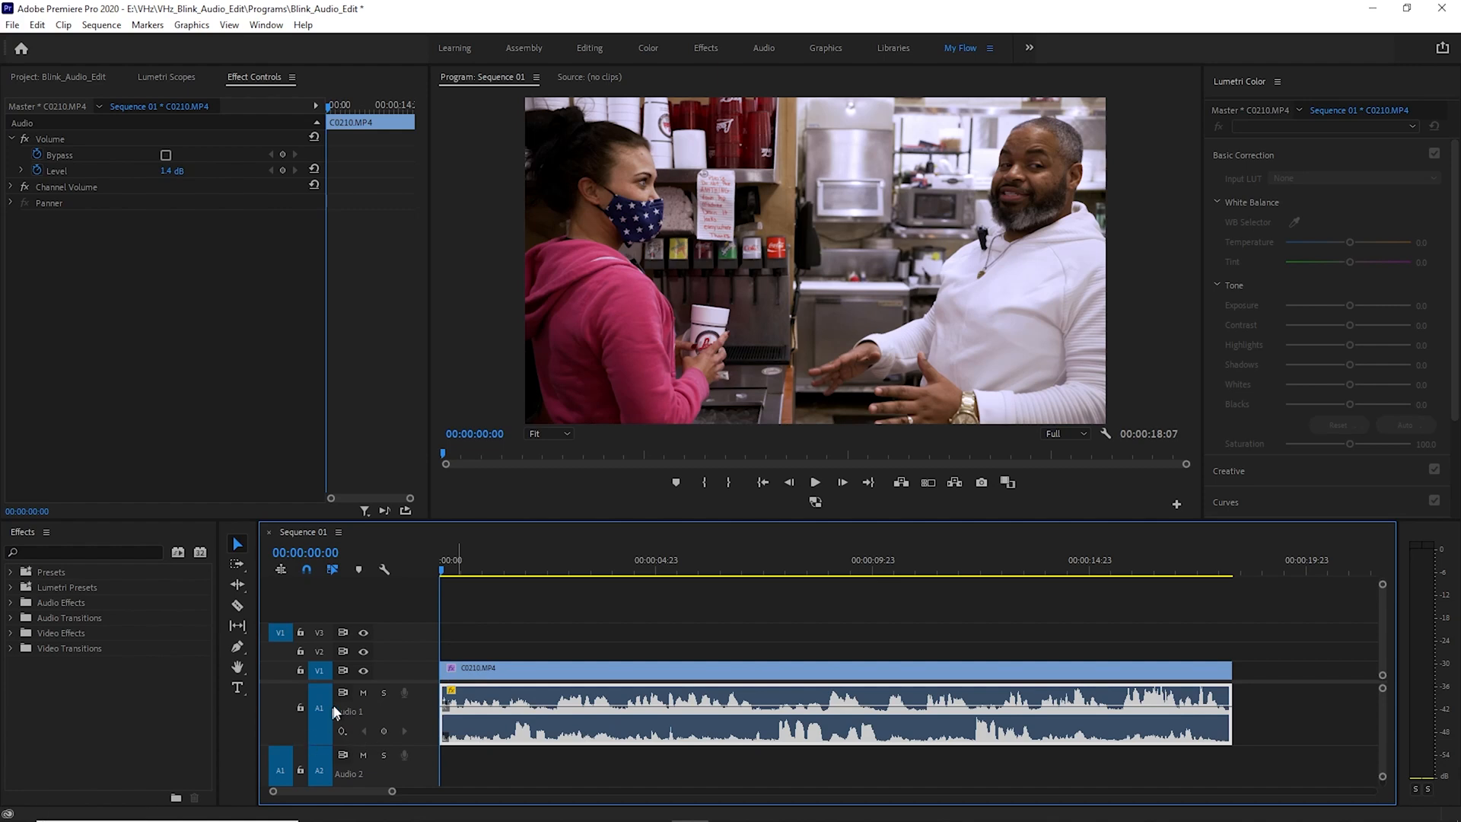
pyautogui.moveTo(416, 682)
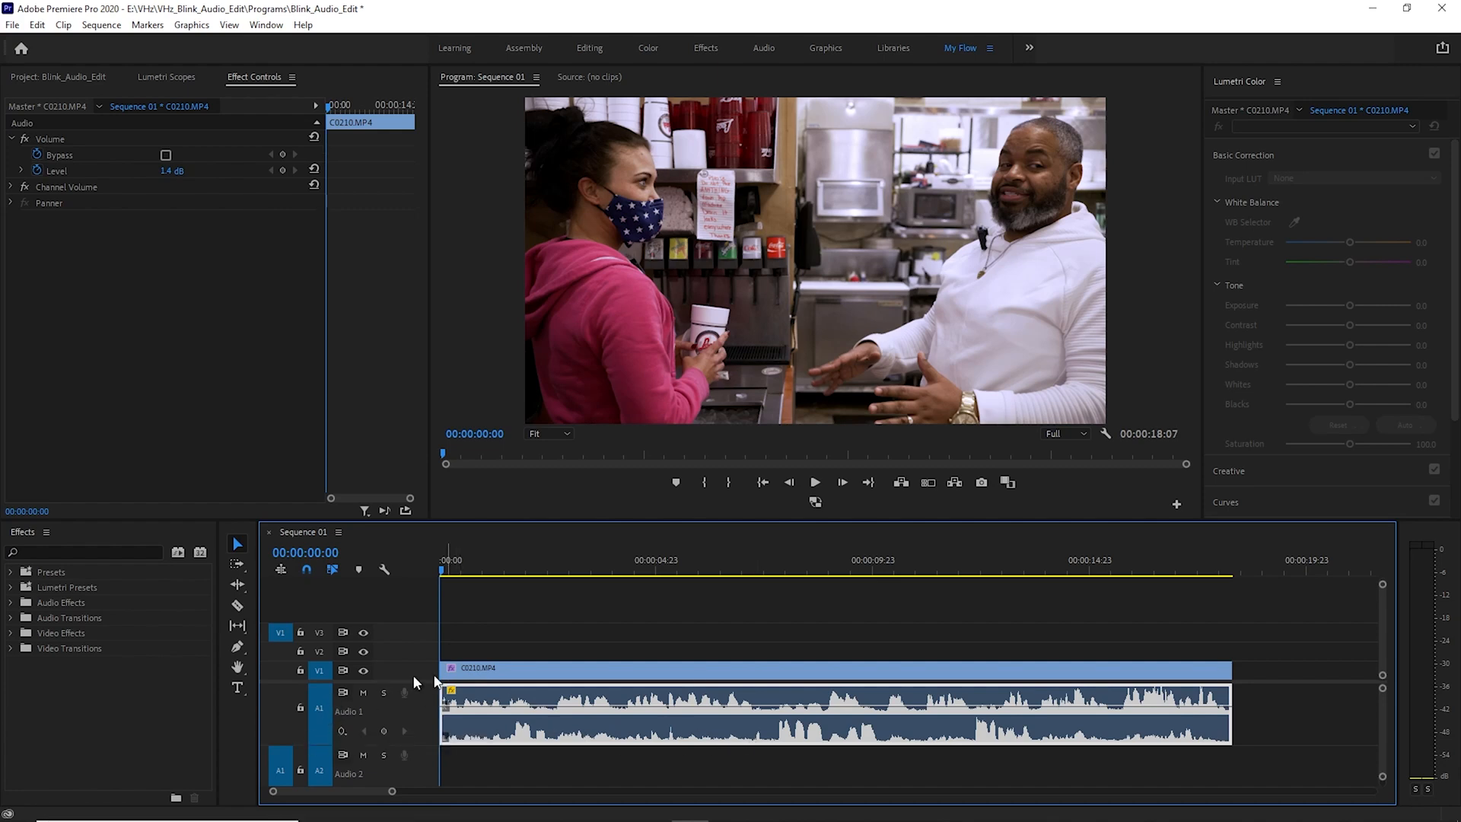
pyautogui.moveTo(1067, 559)
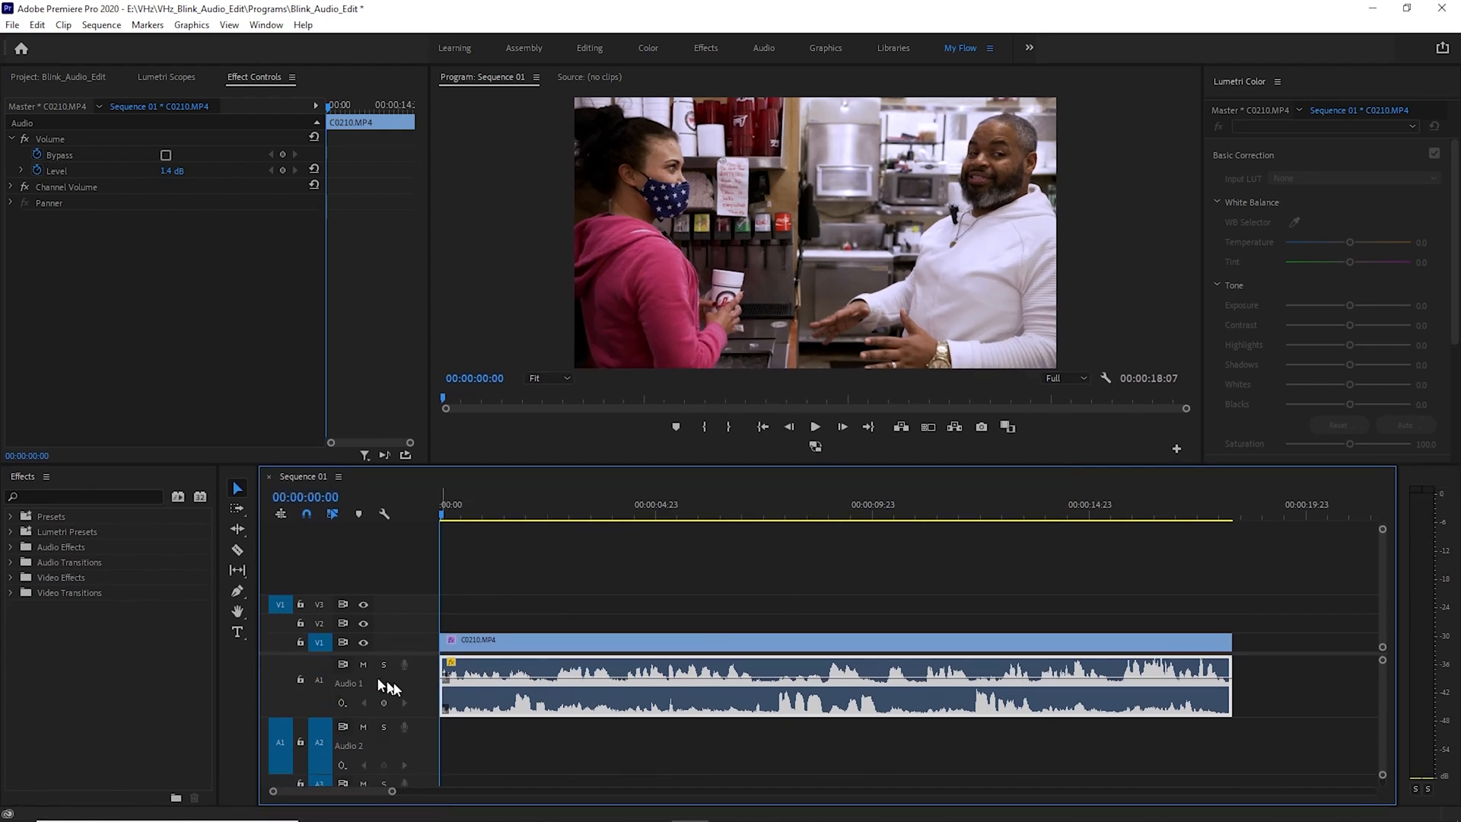
pyautogui.moveTo(418, 715)
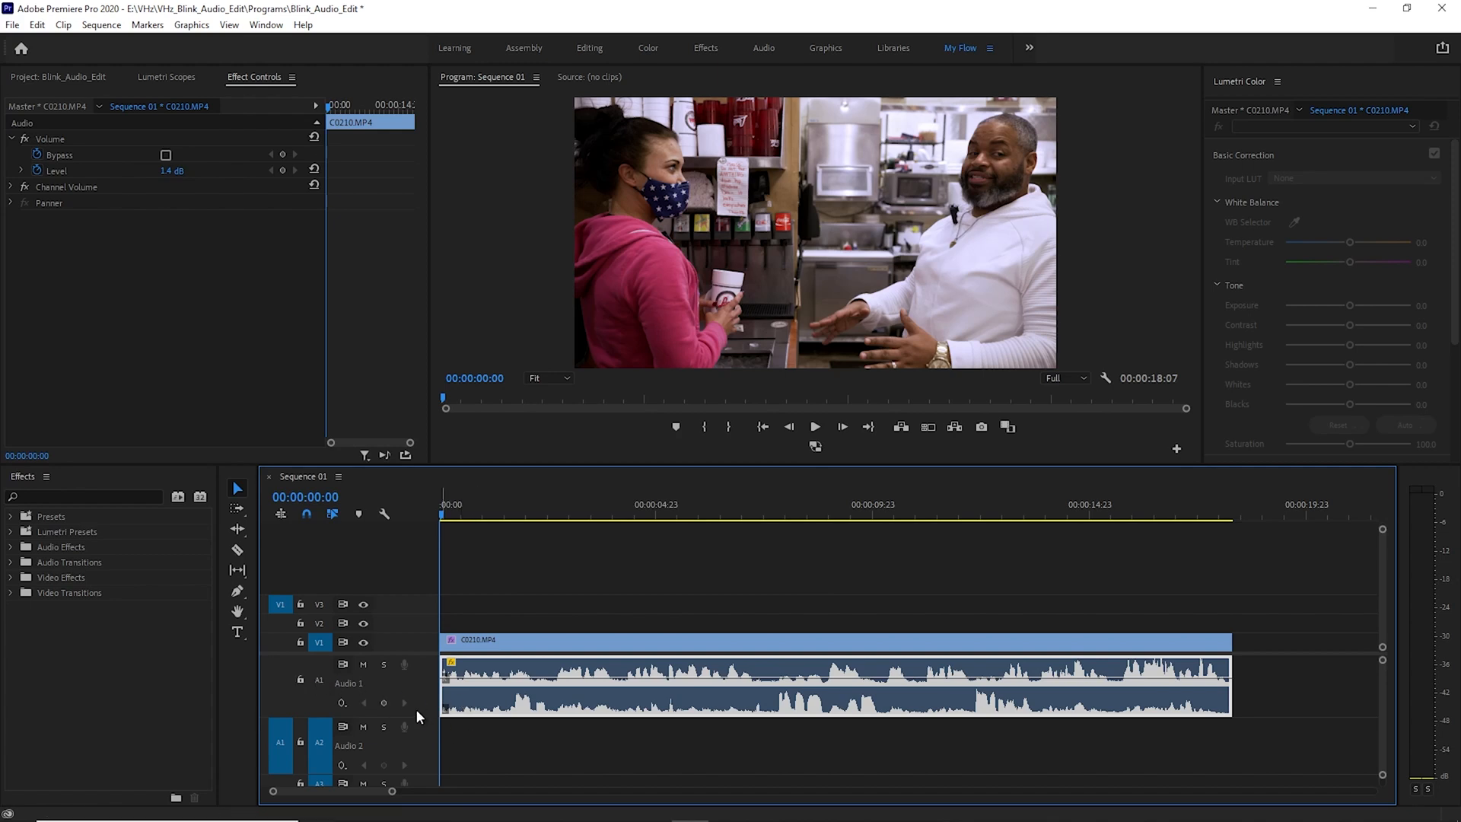
pyautogui.moveTo(387, 730)
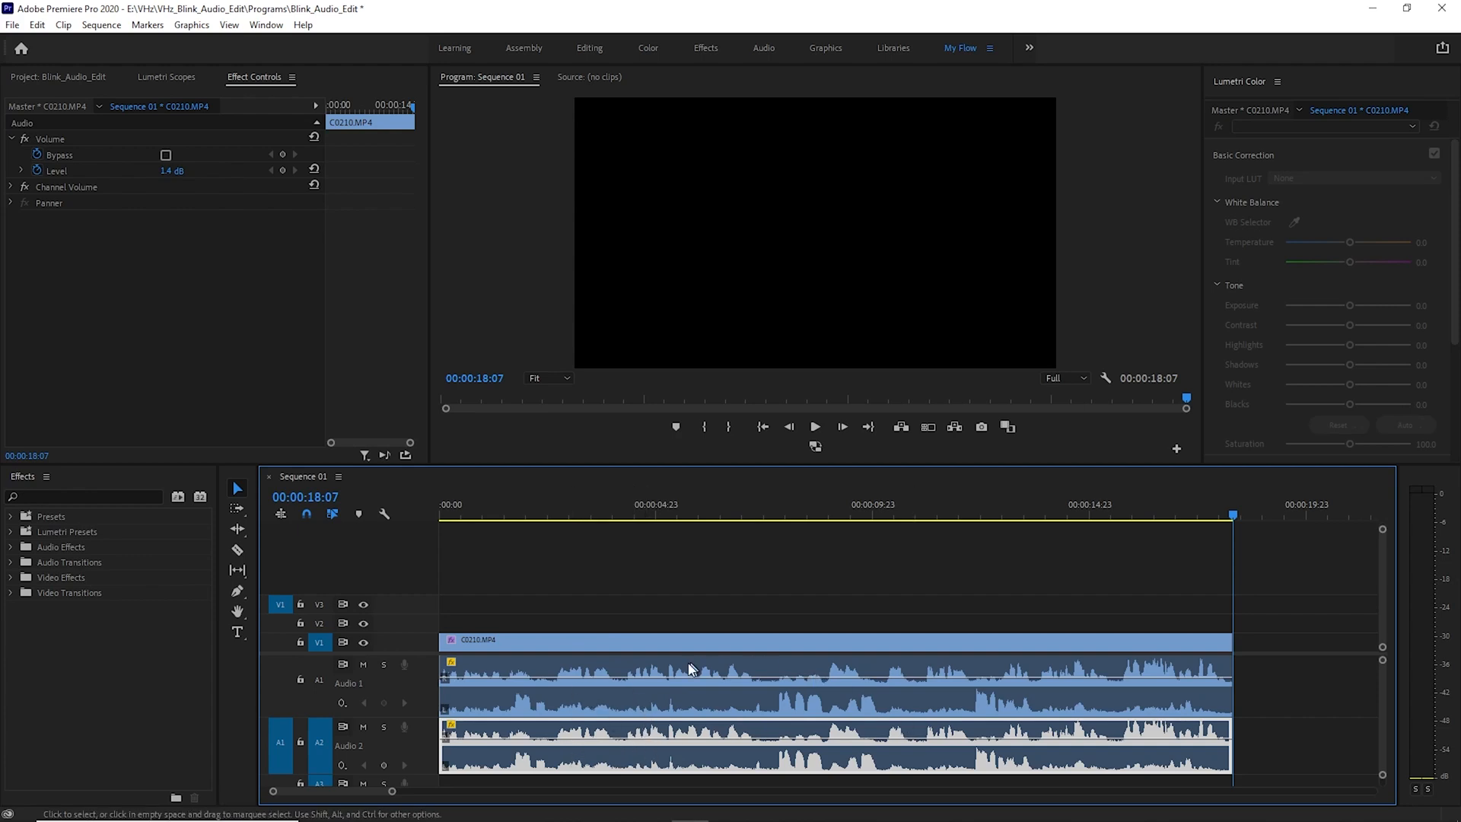
# Map both Audio 1 clip channels to source channel R in Audio Channels.
pyautogui.click(671, 680)
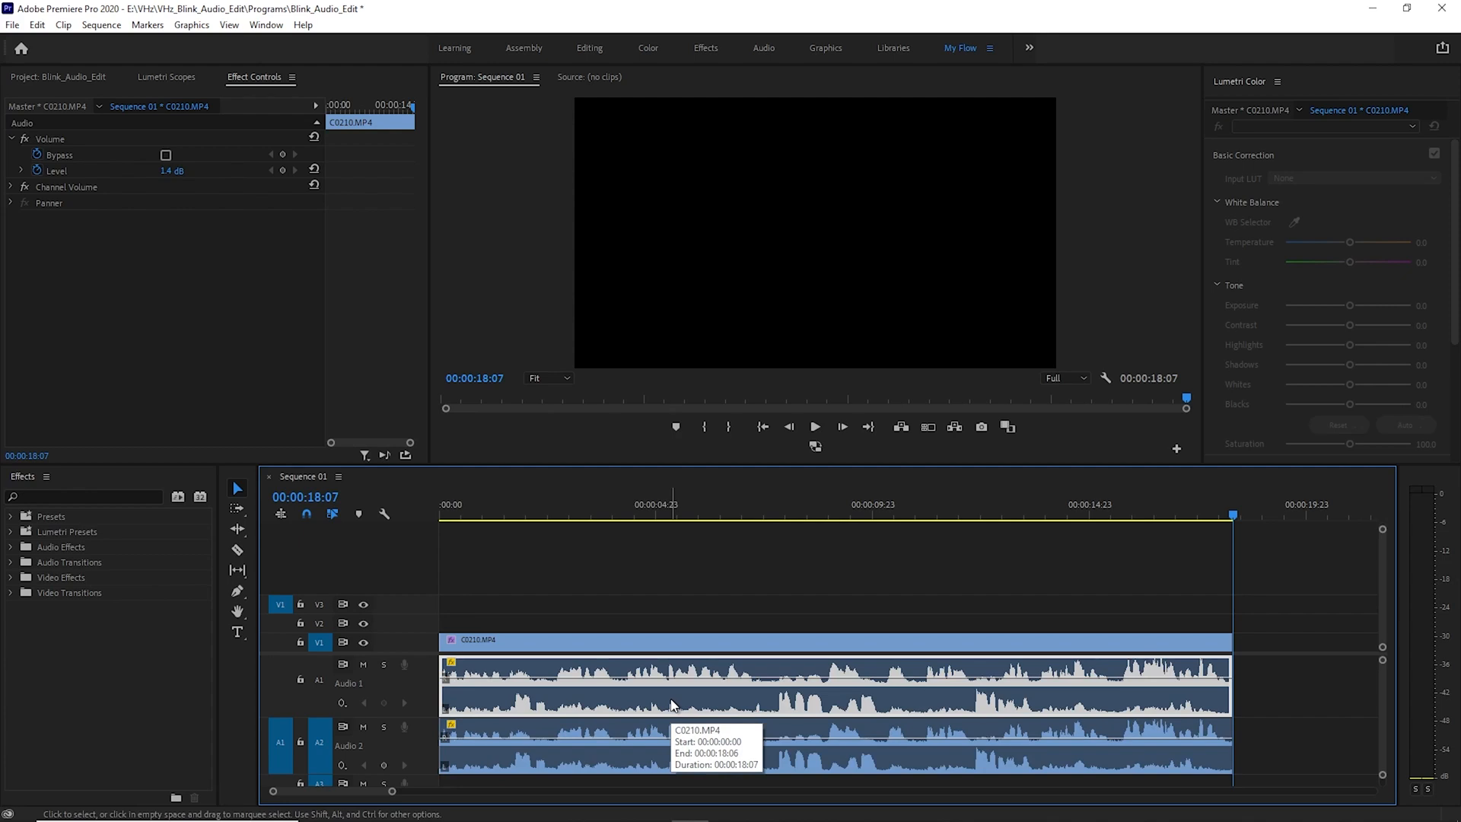
pyautogui.rightClick(671, 703)
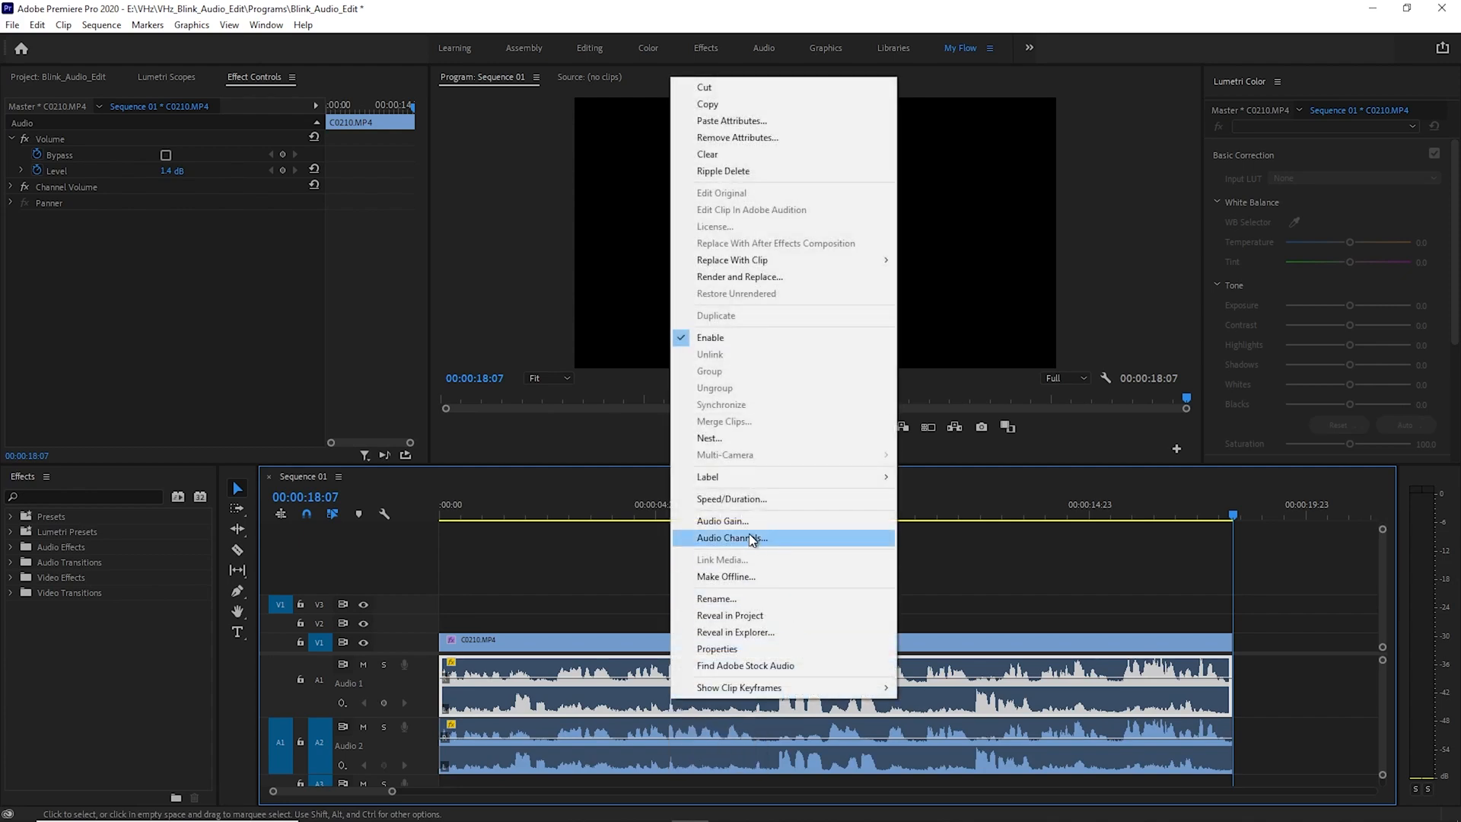
pyautogui.click(731, 538)
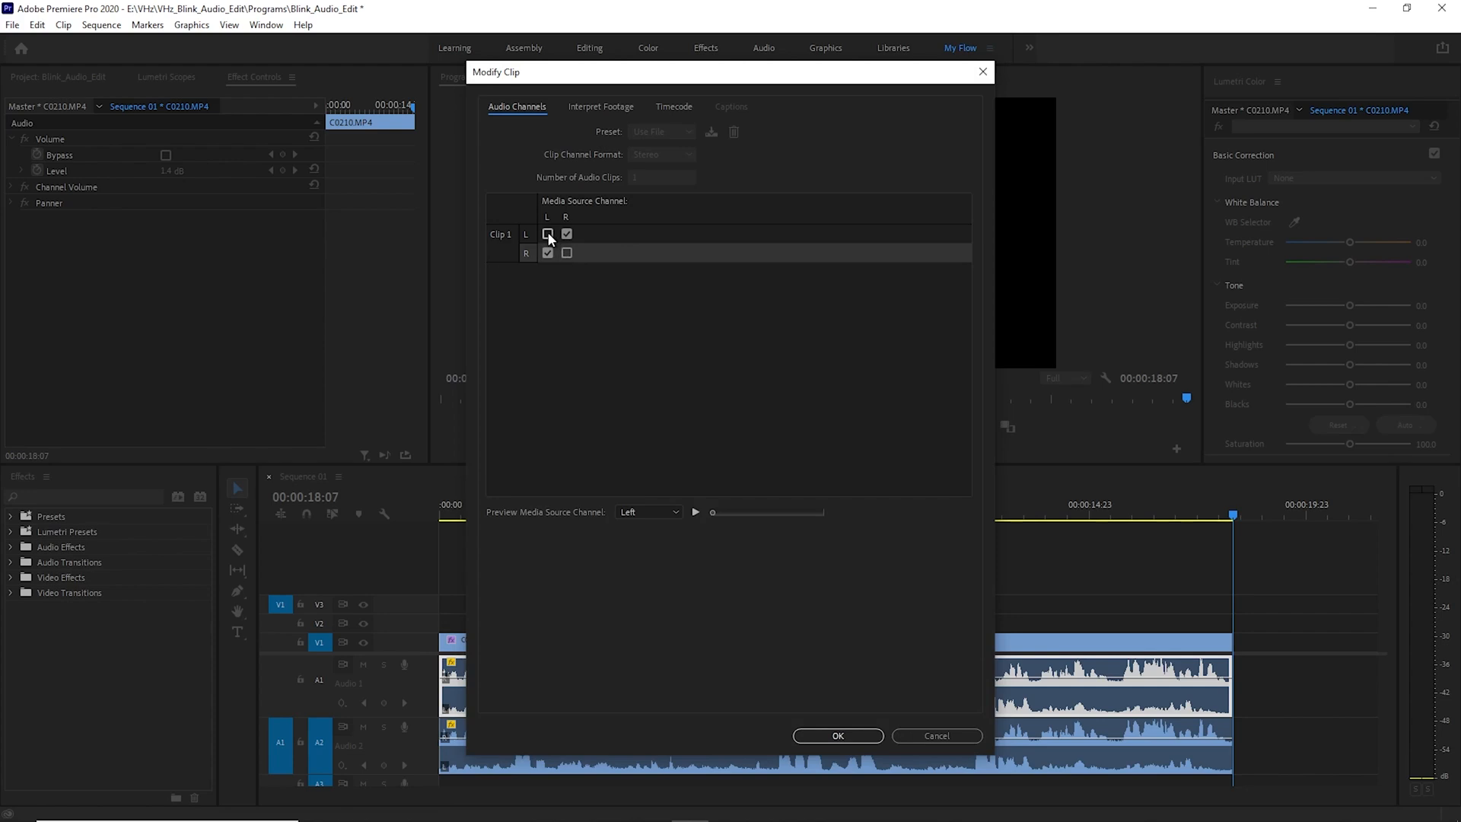
pyautogui.click(547, 234)
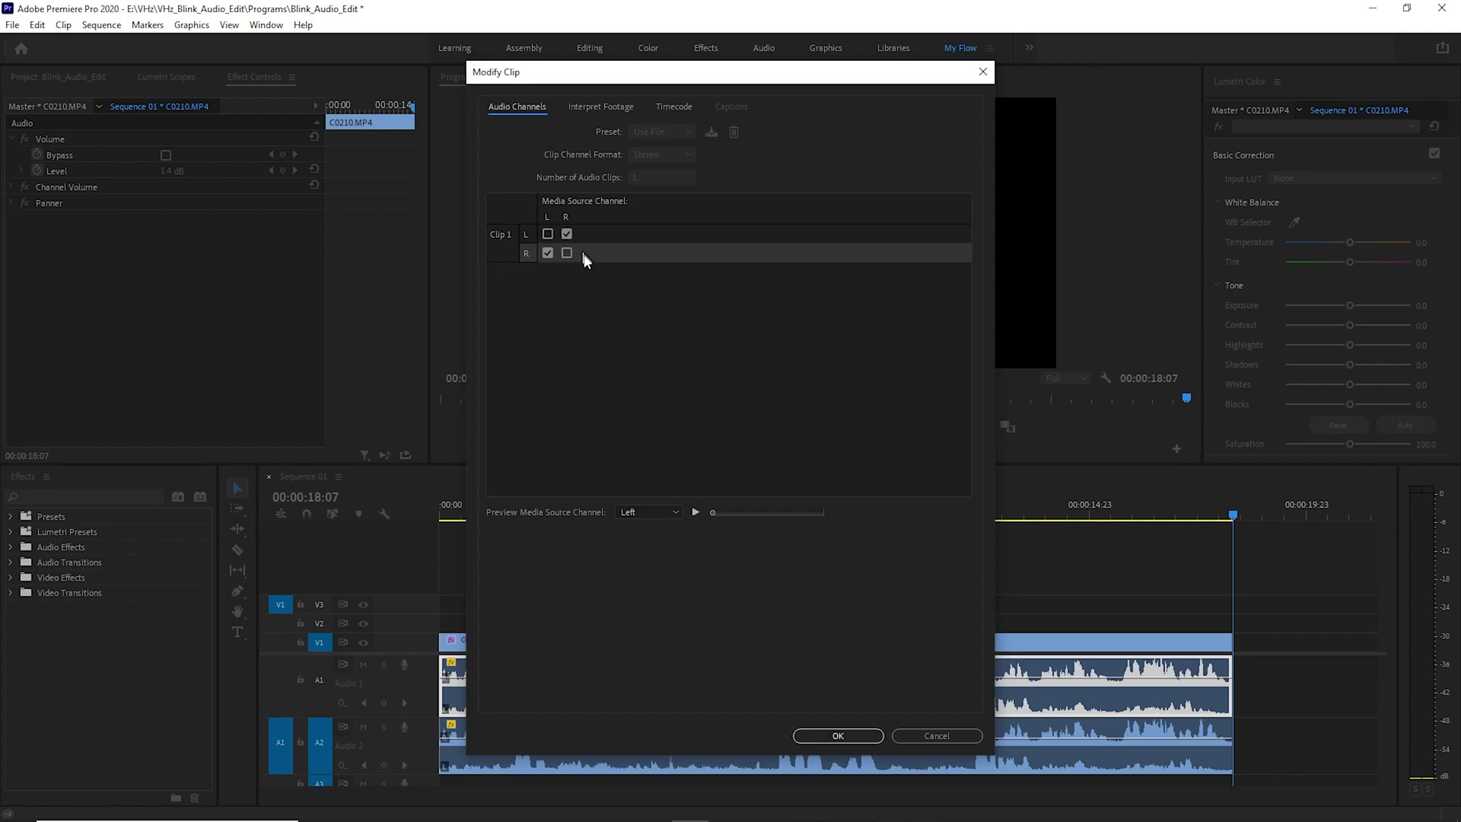
pyautogui.click(566, 253)
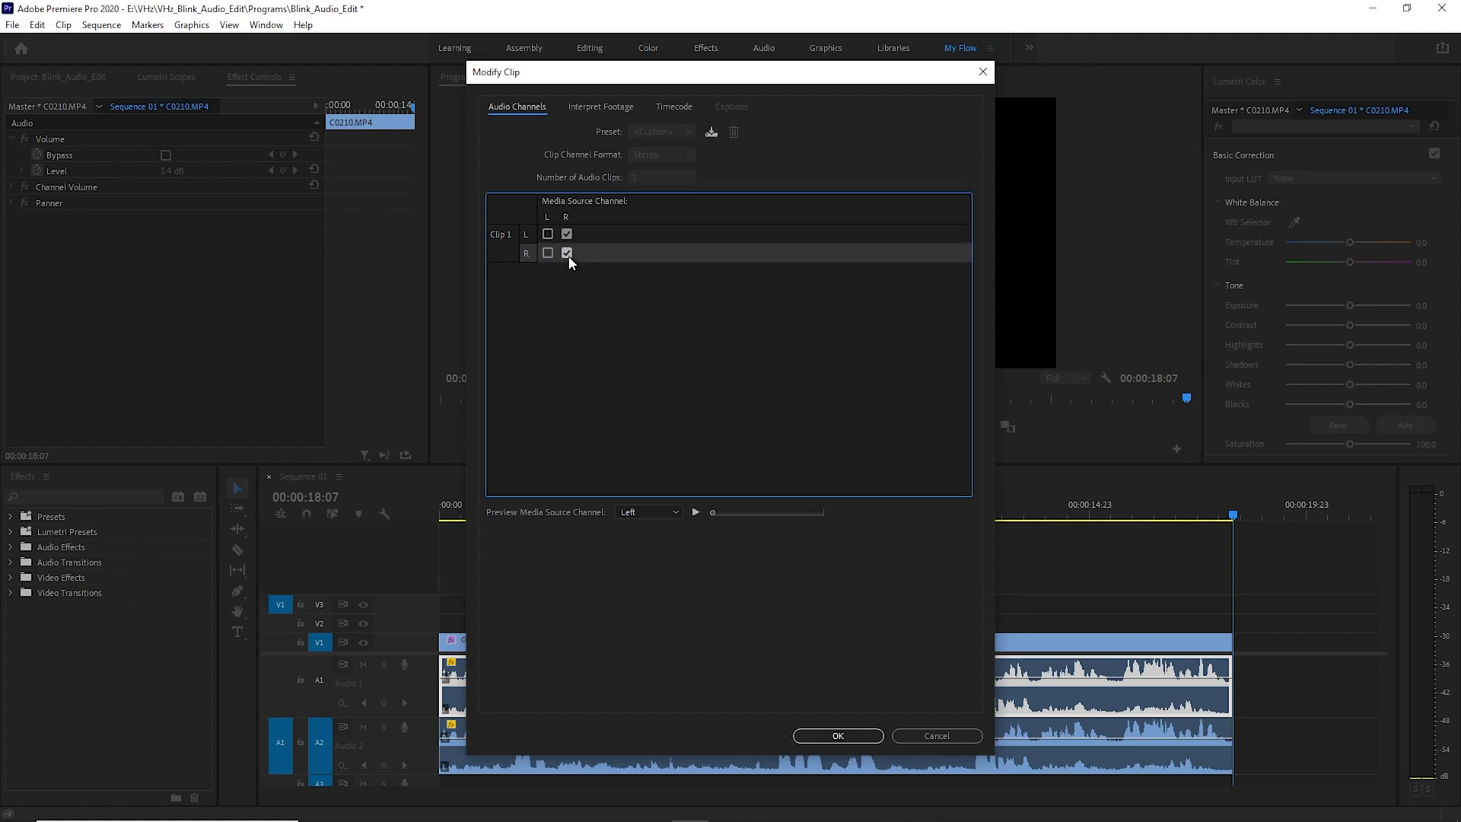
pyautogui.click(835, 735)
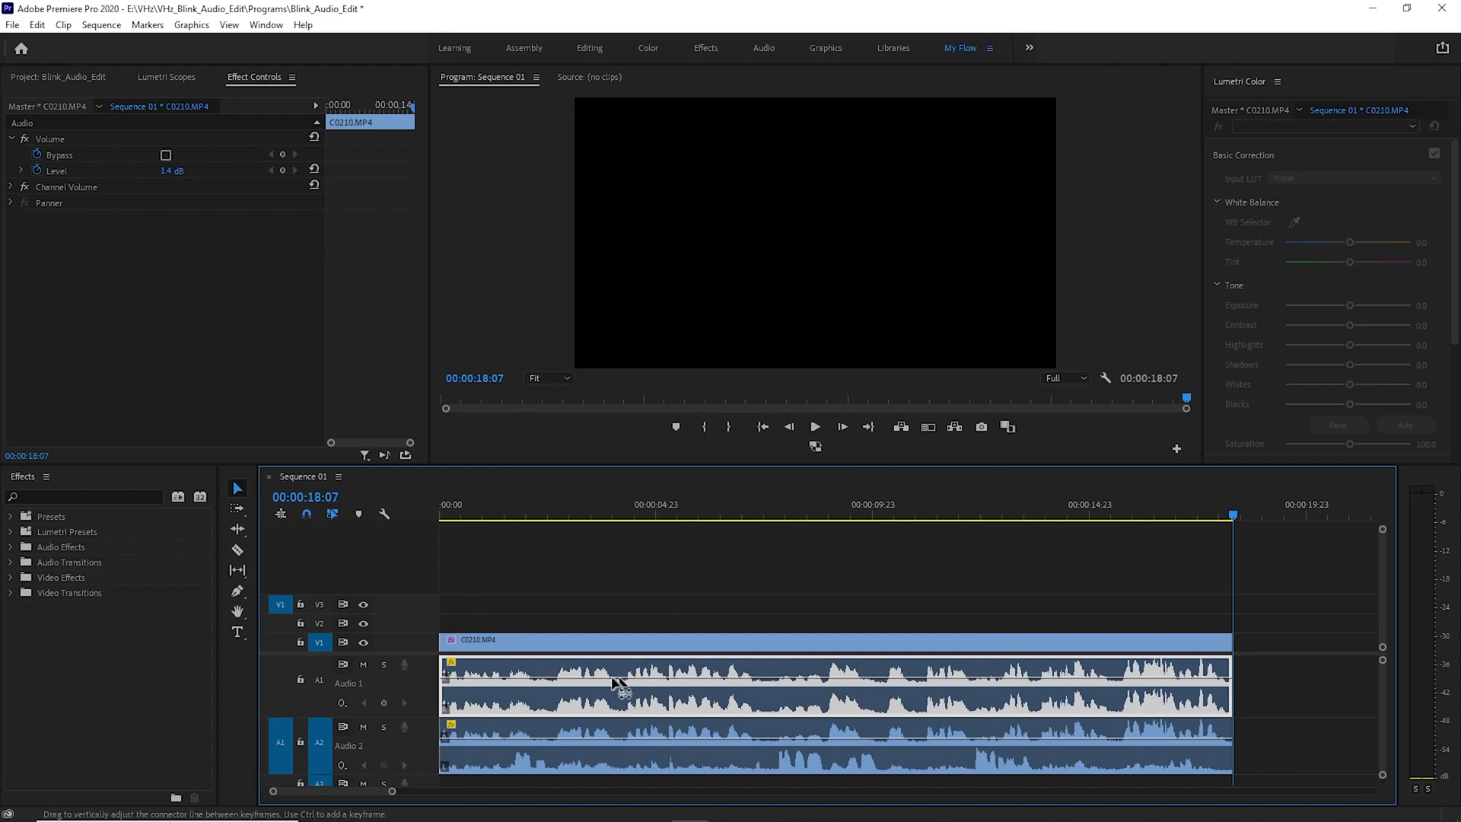
pyautogui.moveTo(361, 736)
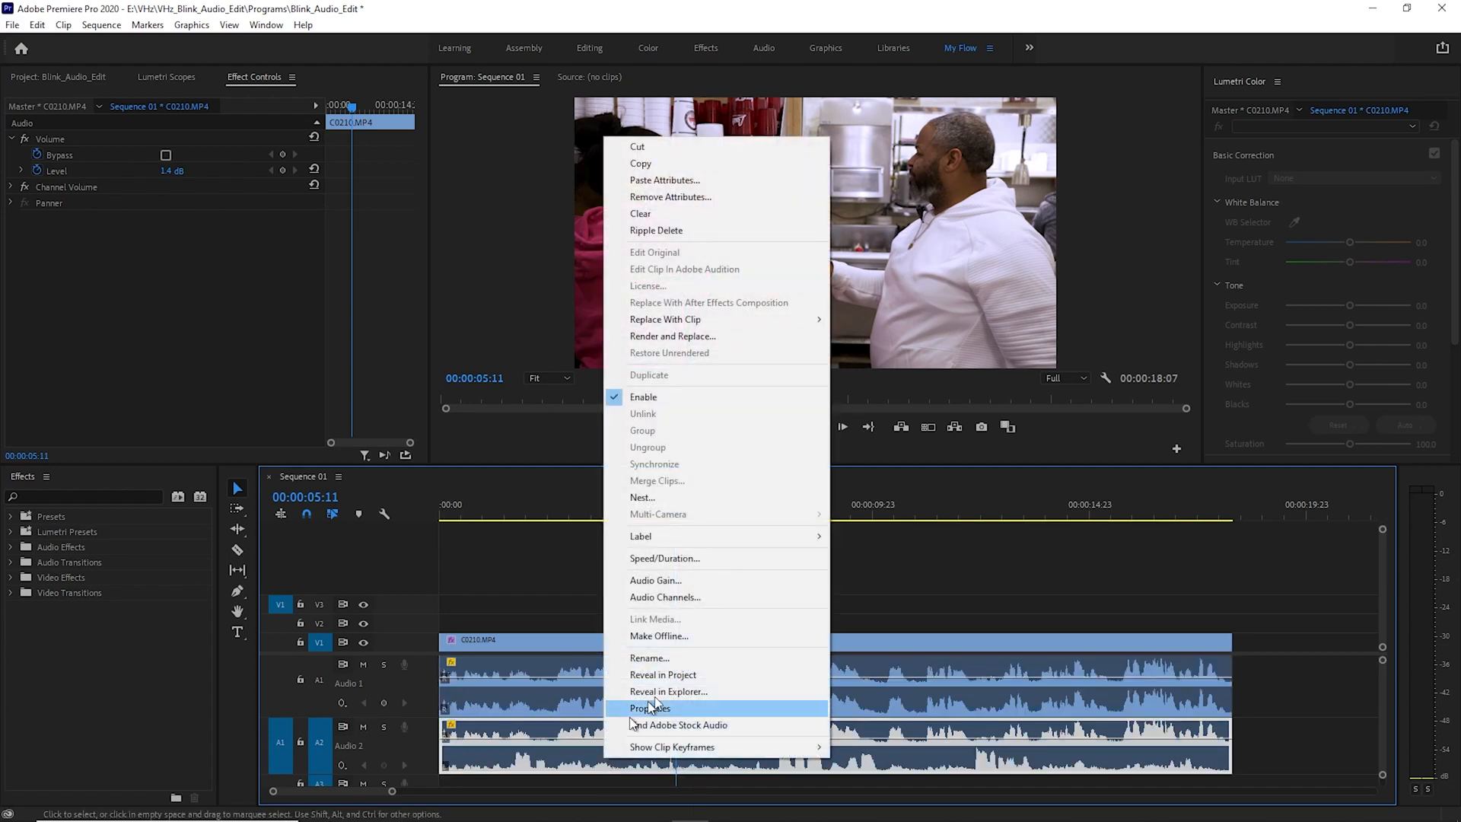
# Confirm Audio Channels for the Audio 2 clip with L ticked for both channels.
pyautogui.click(664, 597)
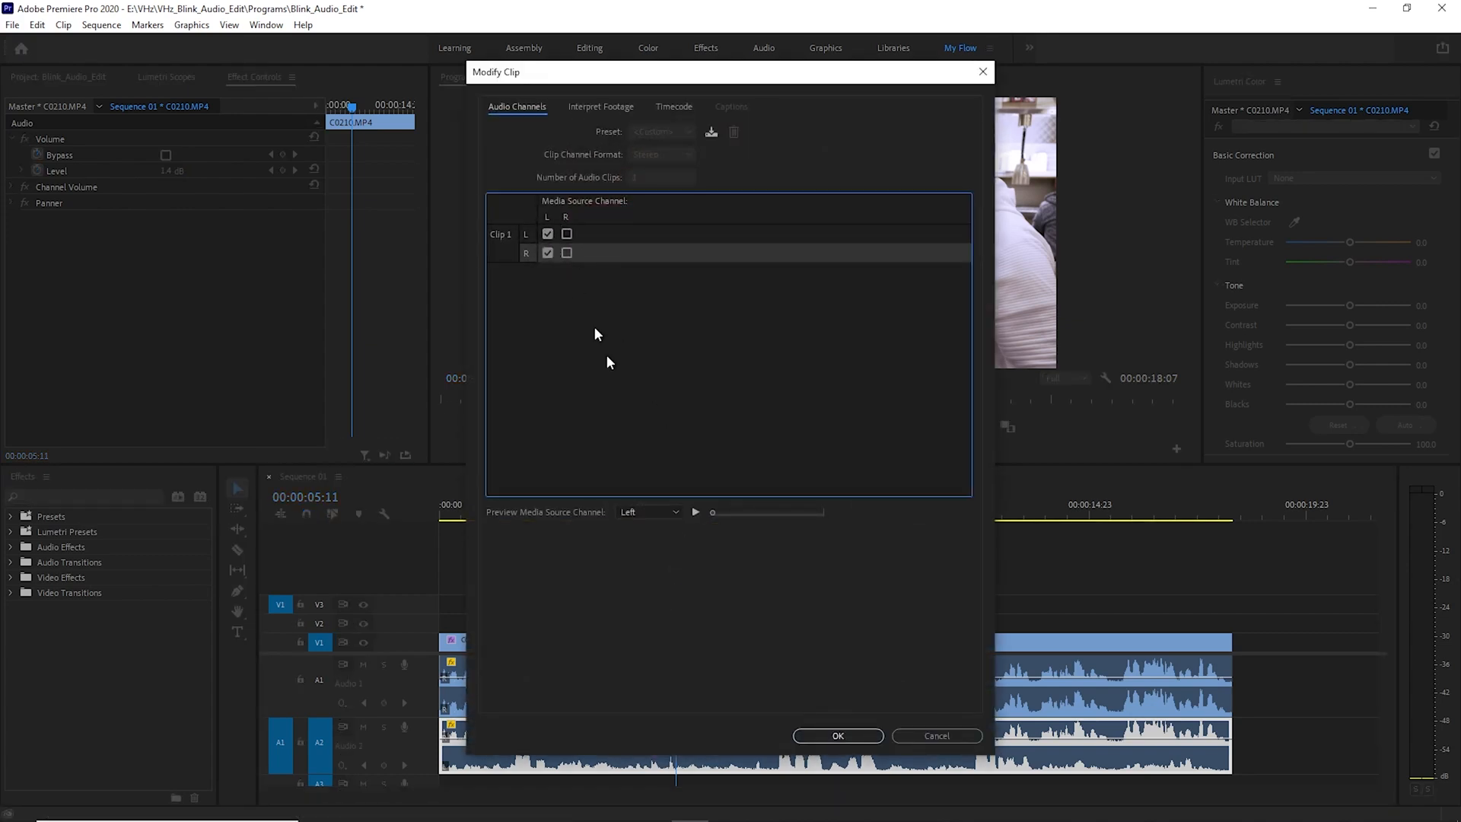
pyautogui.click(835, 735)
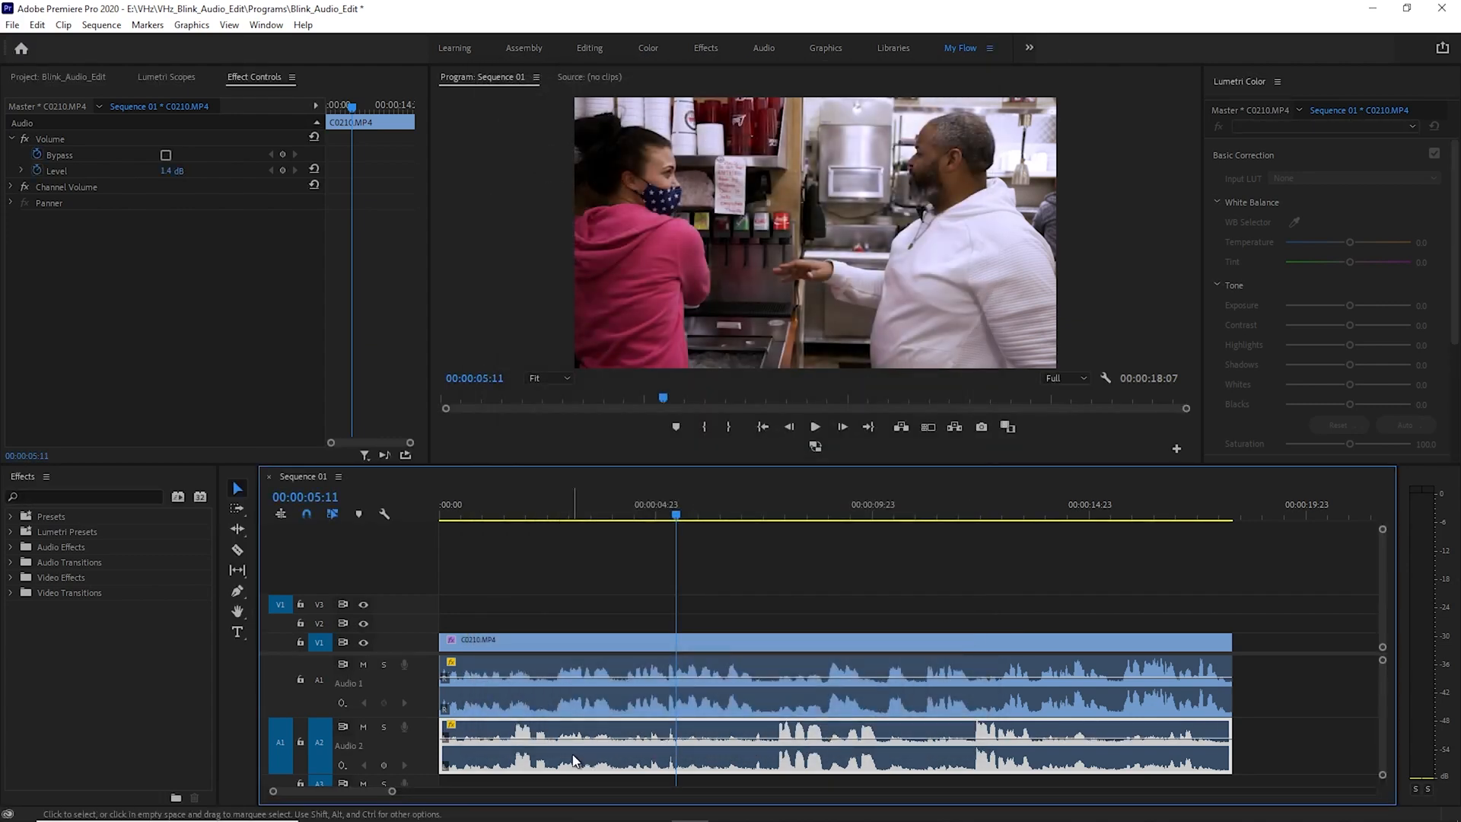
pyautogui.moveTo(1053, 771)
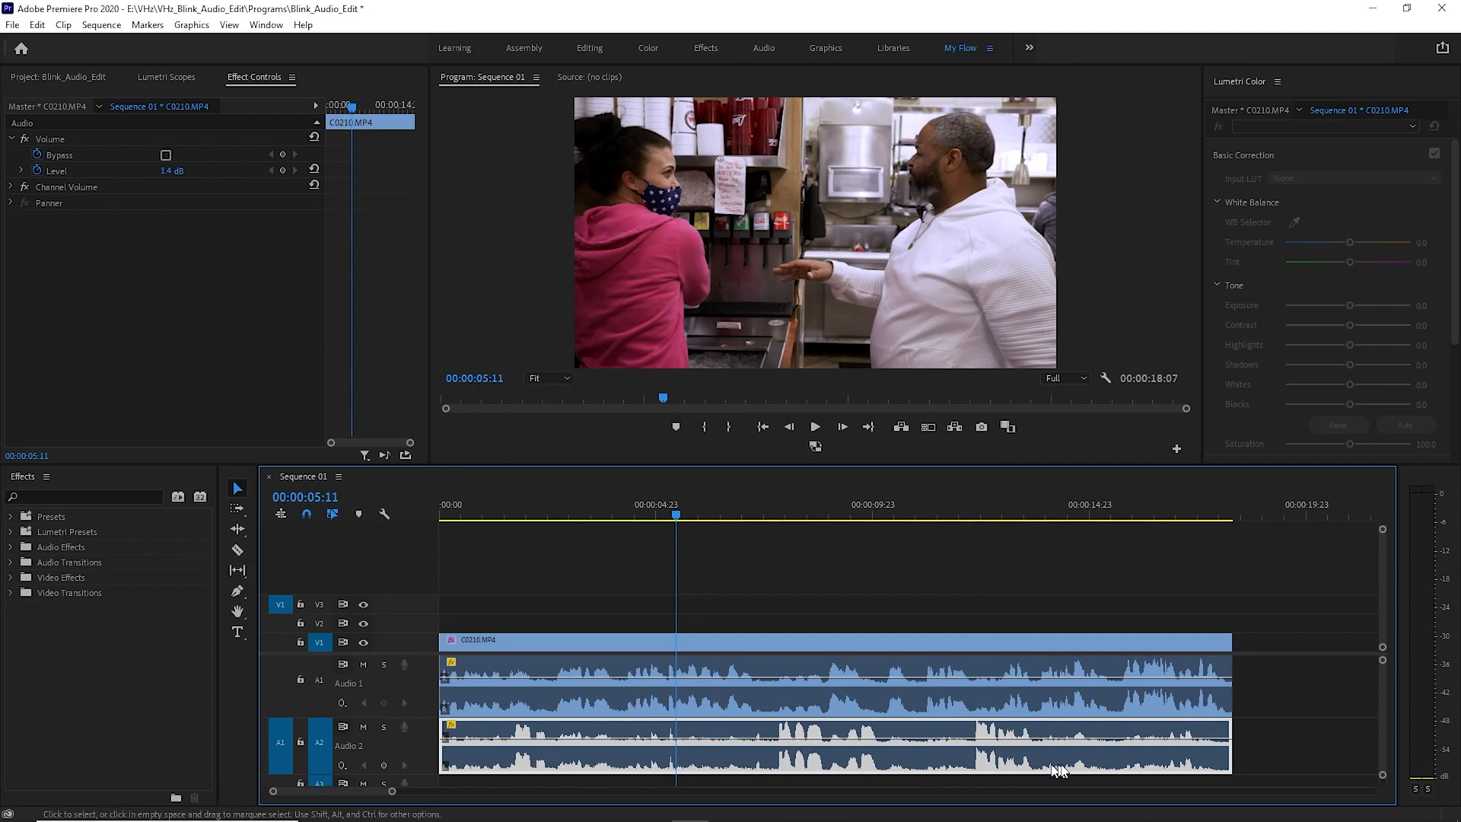
pyautogui.moveTo(796, 735)
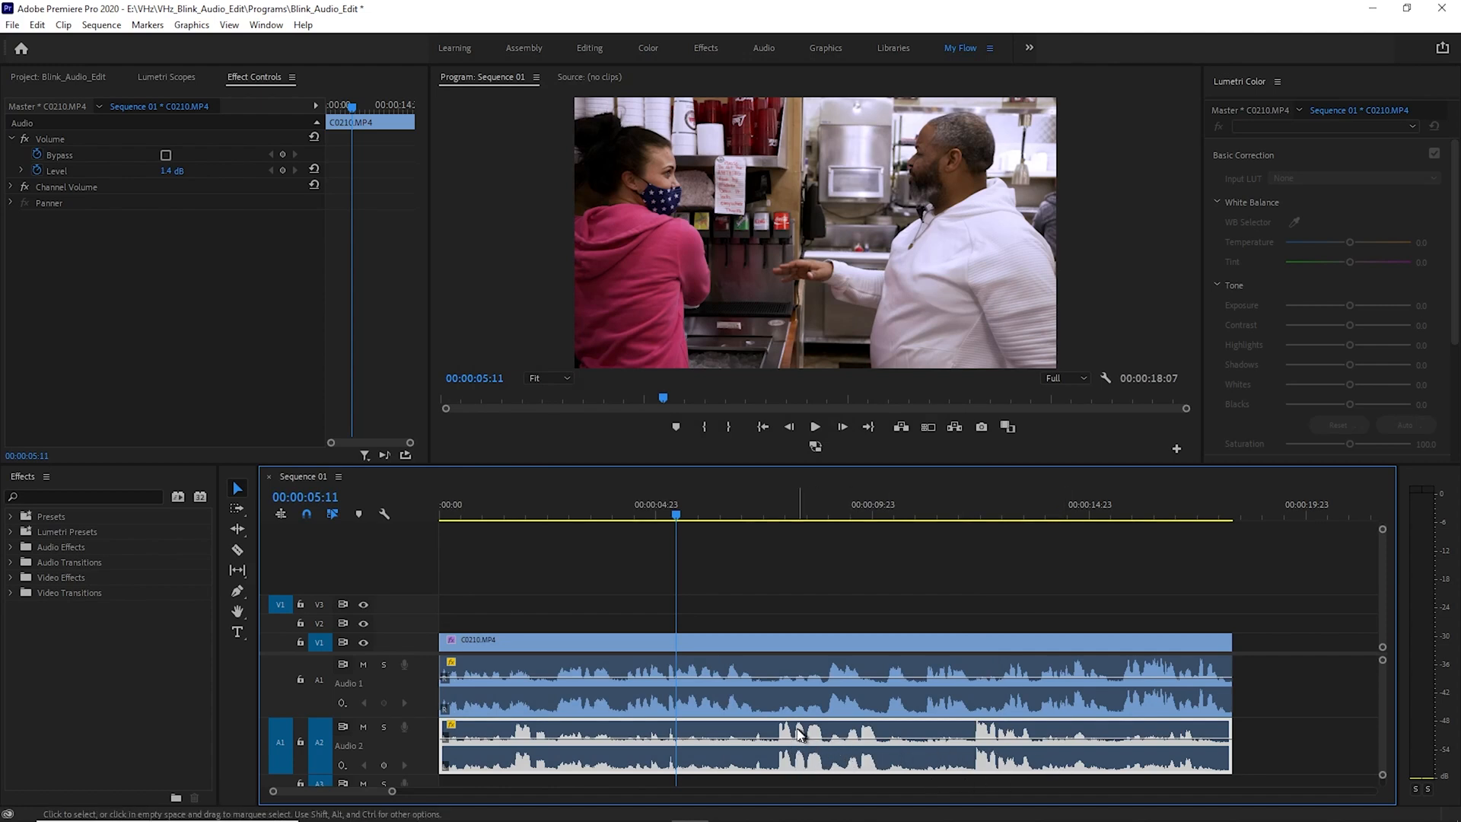
pyautogui.moveTo(773, 464)
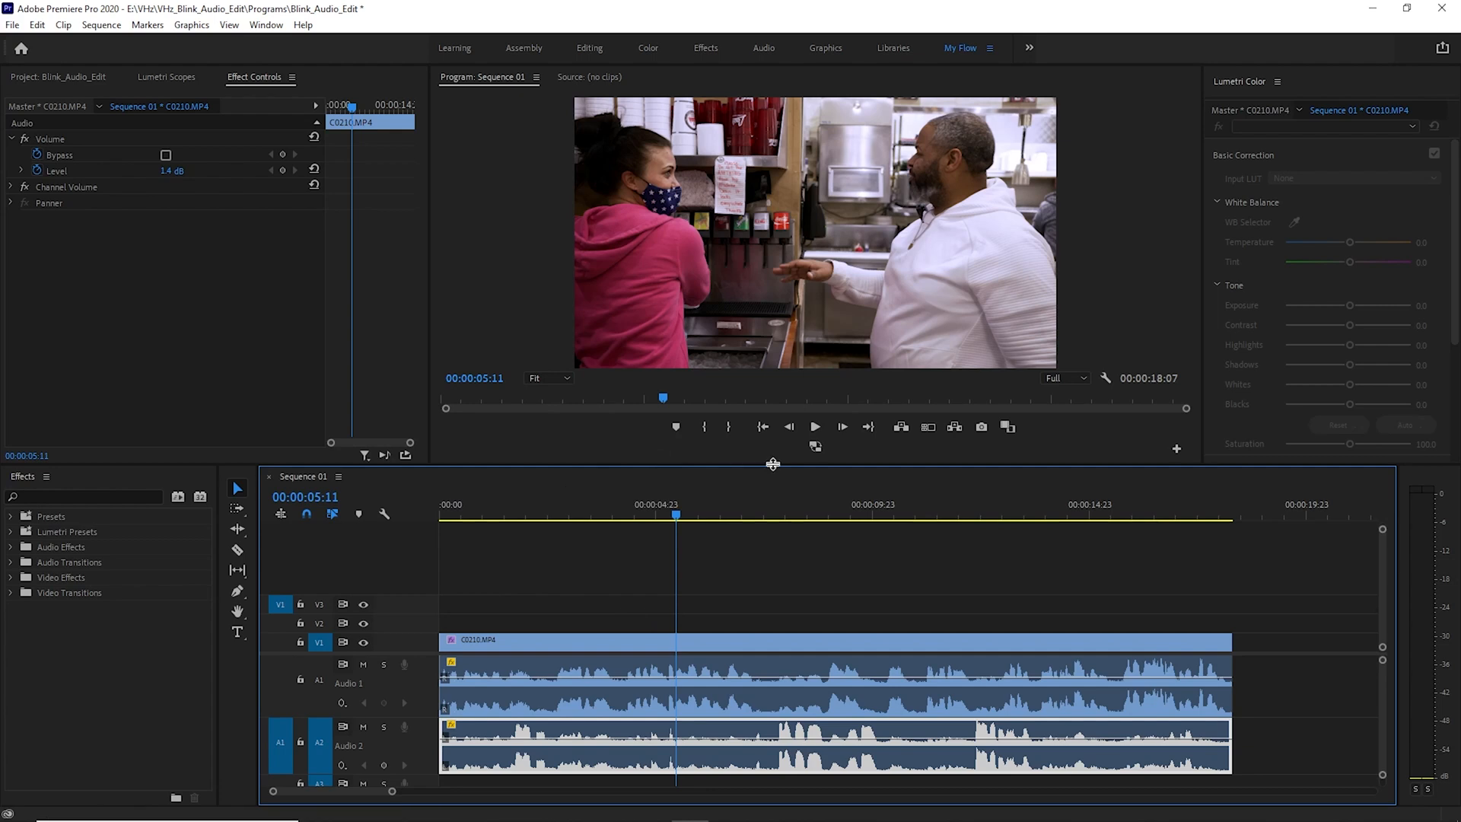
# Drag the Audio 1 clip's volume rubber band down to roughly 0.2 dB.
pyautogui.click(813, 427)
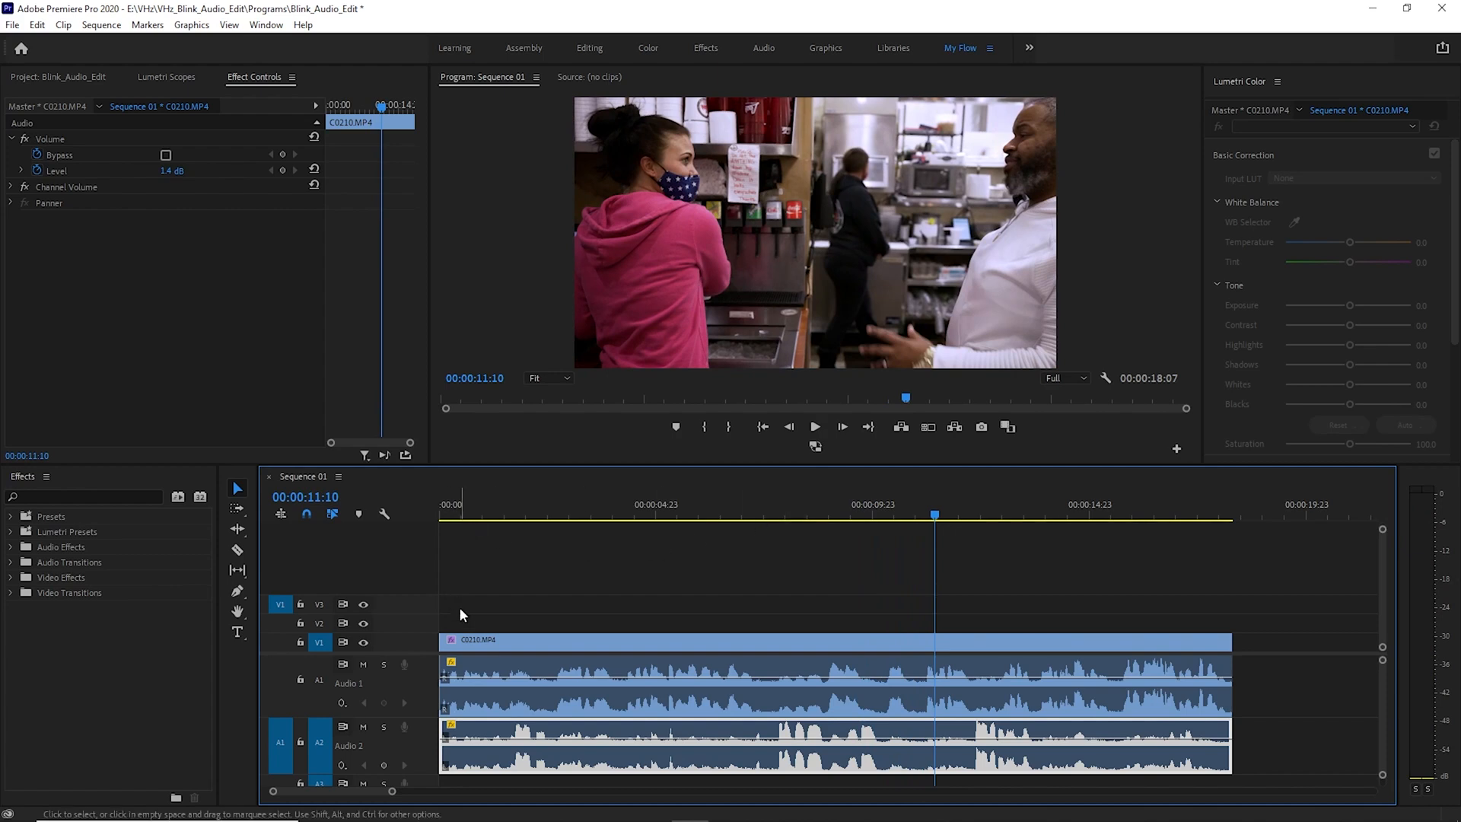
pyautogui.moveTo(713, 708)
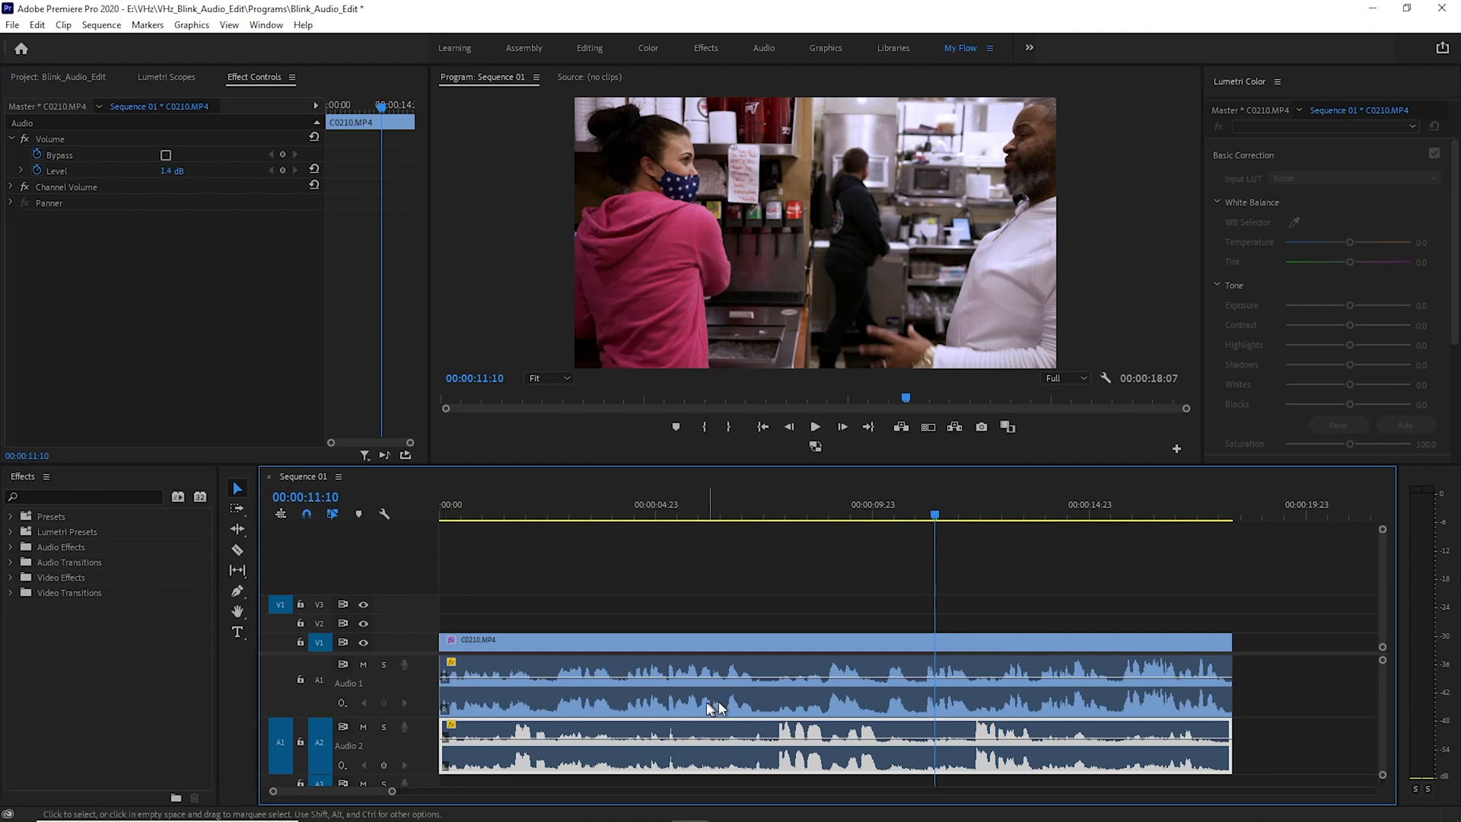
pyautogui.moveTo(661, 680)
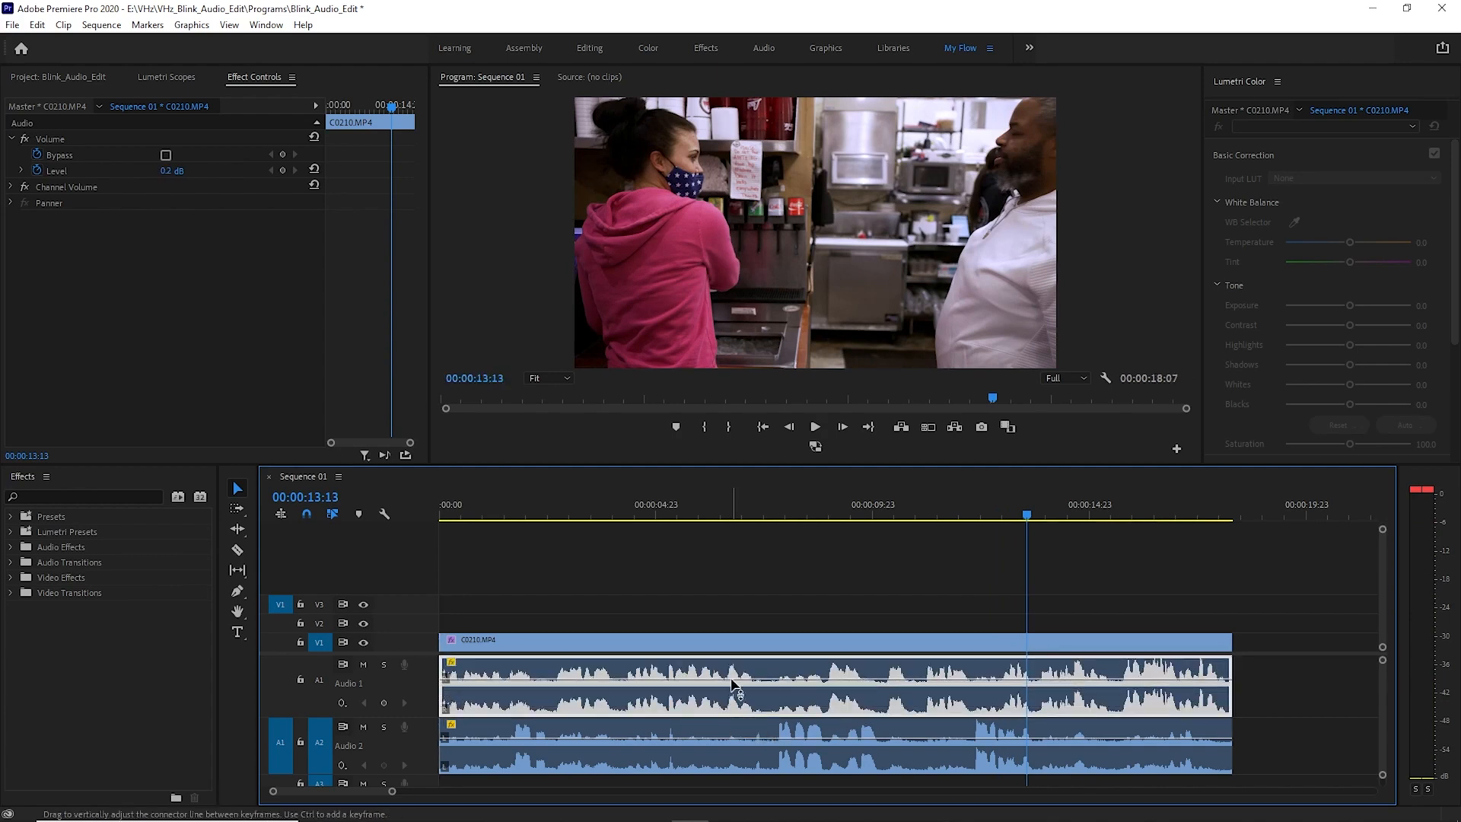
pyautogui.click(814, 427)
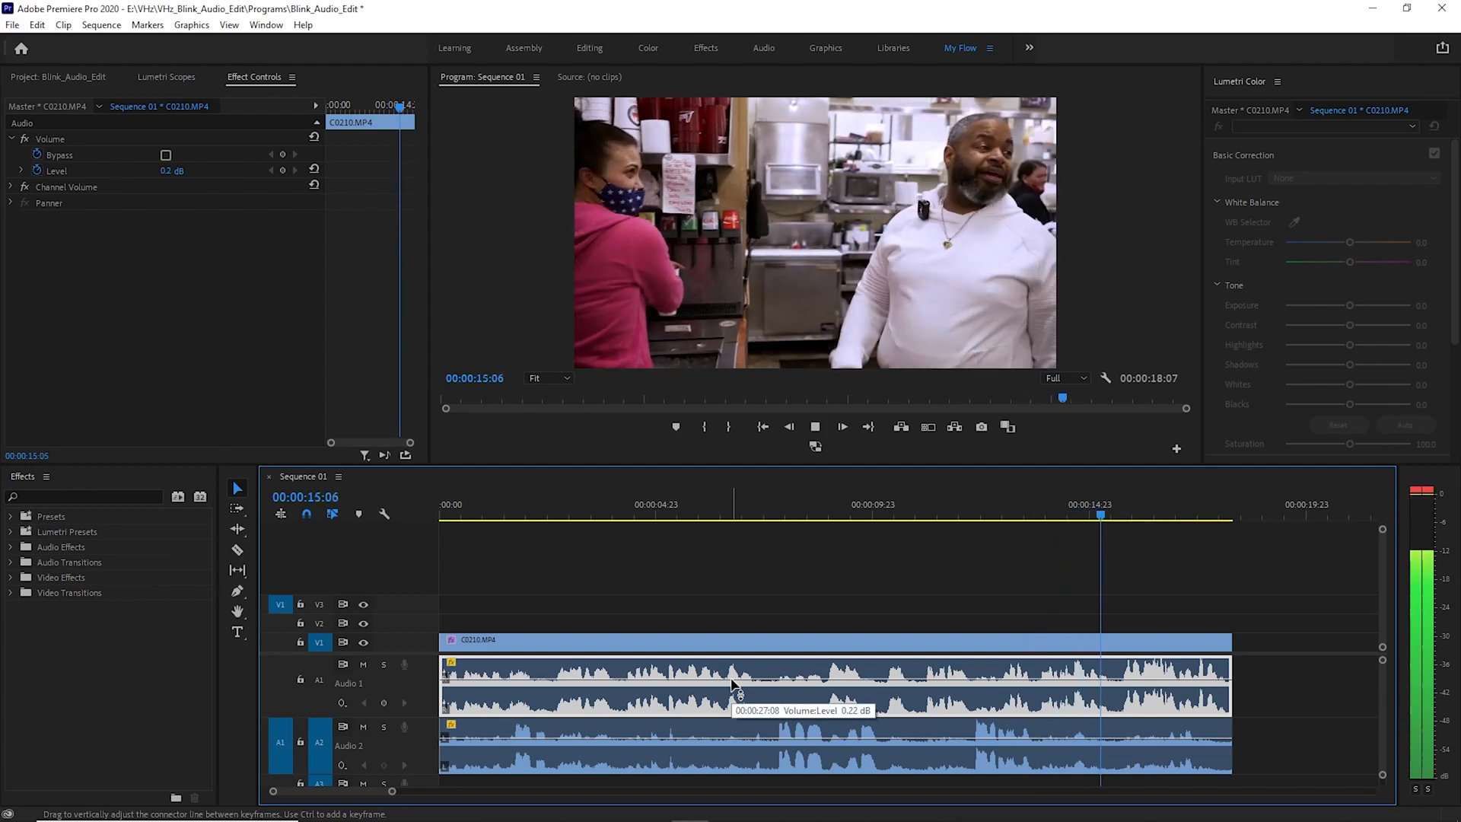